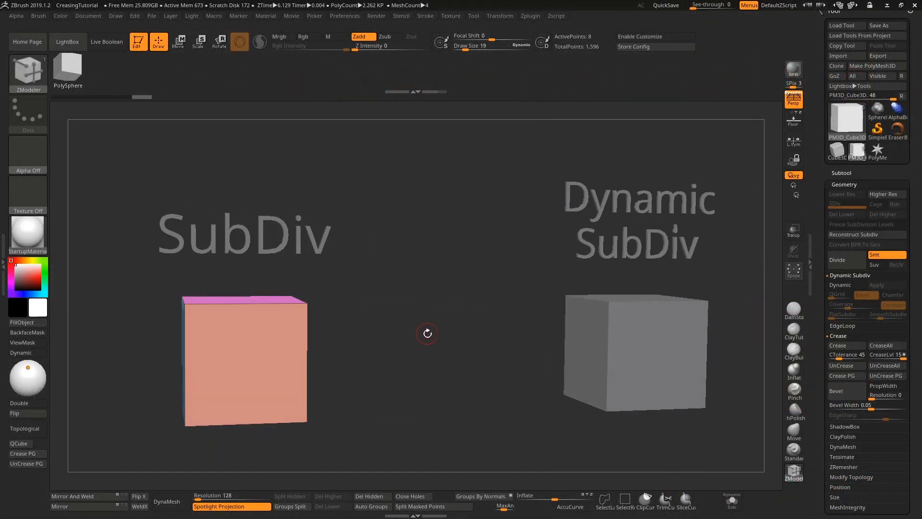
Divide the left SubDiv cube to SDiv level 3 so it rounds toward a ball.
{"action": "left_click_drag", "start_coordinate": [427, 332], "coordinate": [407, 320]}
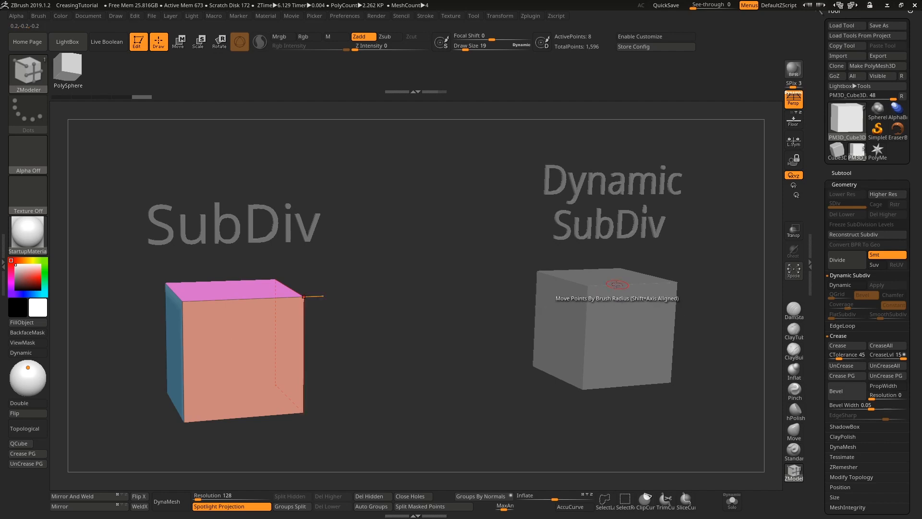
{"action": "left_click", "coordinate": [840, 259]}
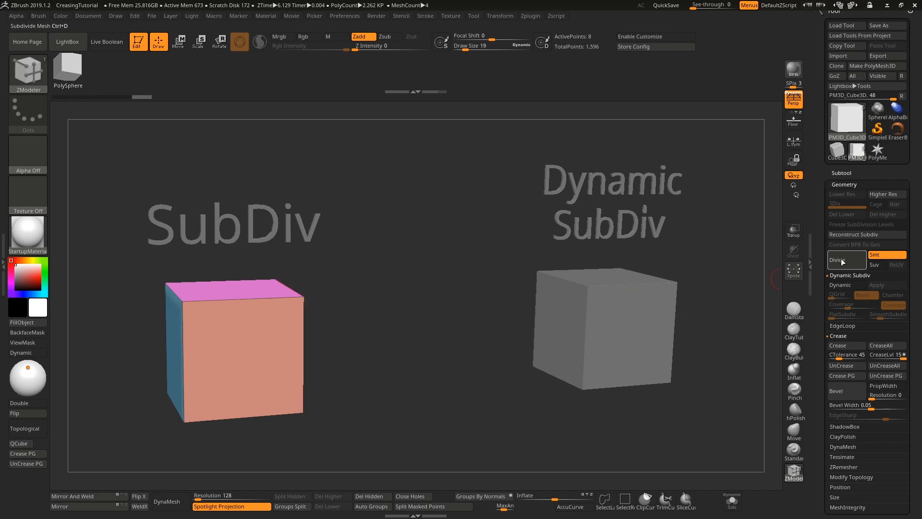
{"action": "mouse_move", "coordinate": [887, 255]}
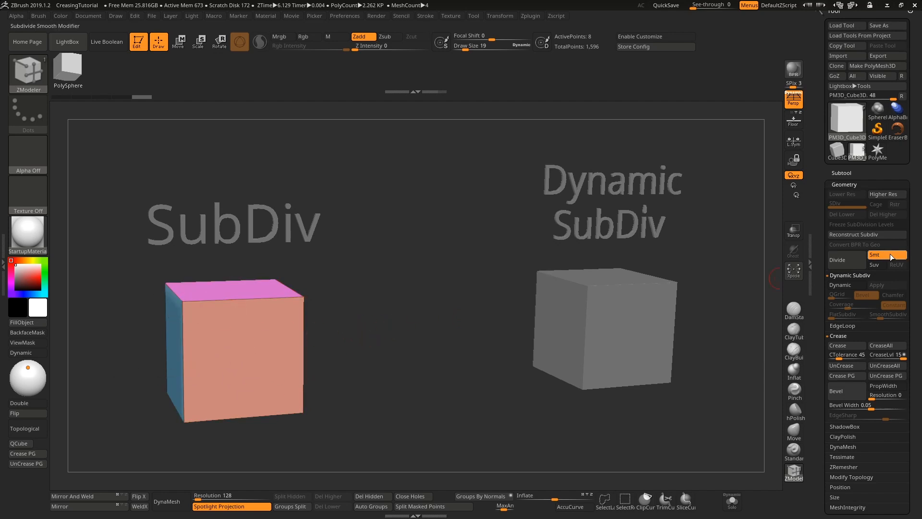
{"action": "left_click", "coordinate": [843, 259]}
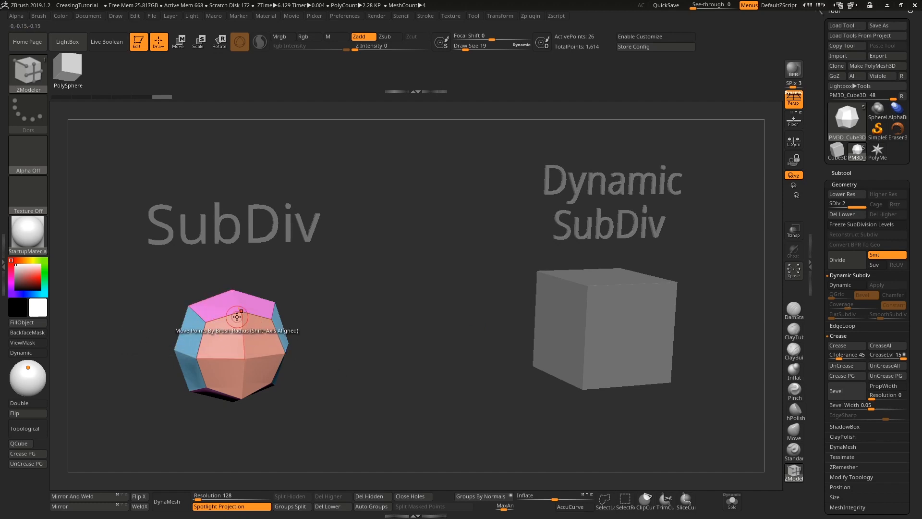
{"action": "mouse_move", "coordinate": [852, 263]}
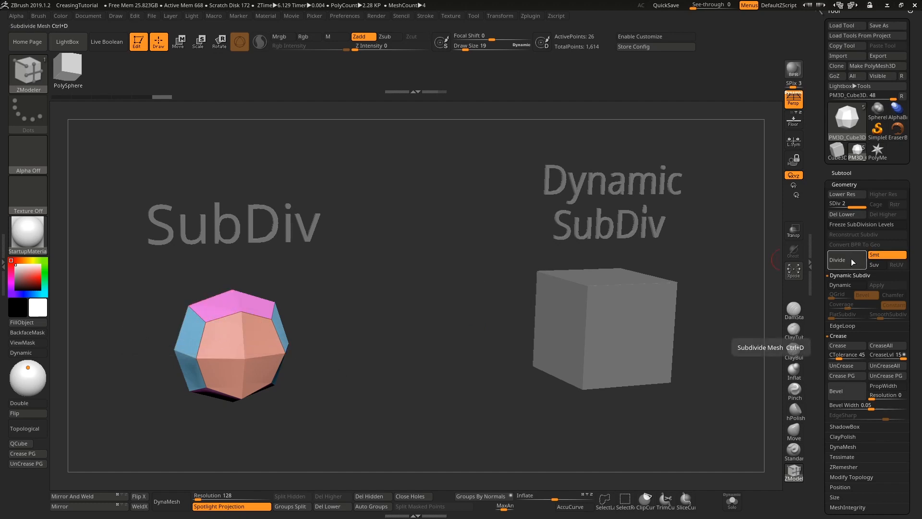
{"action": "left_click", "coordinate": [842, 259]}
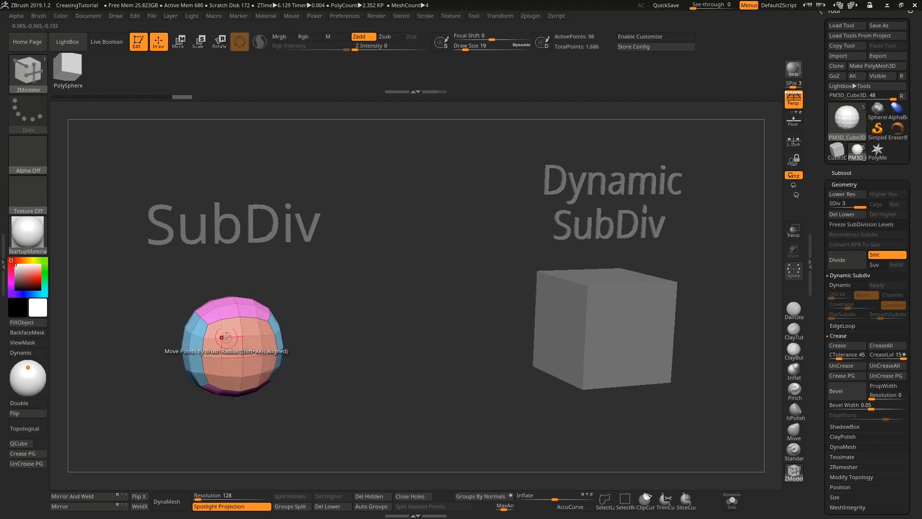
{"action": "mouse_move", "coordinate": [437, 344]}
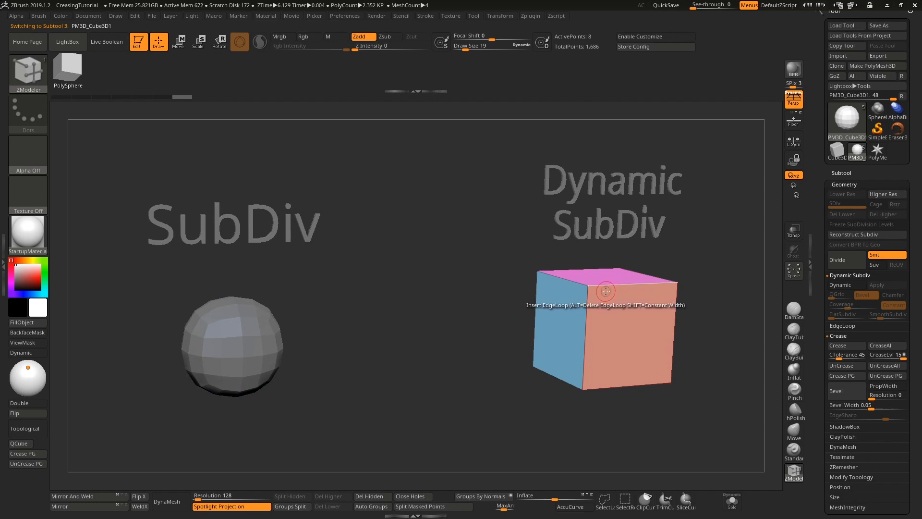
{"action": "mouse_move", "coordinate": [653, 284]}
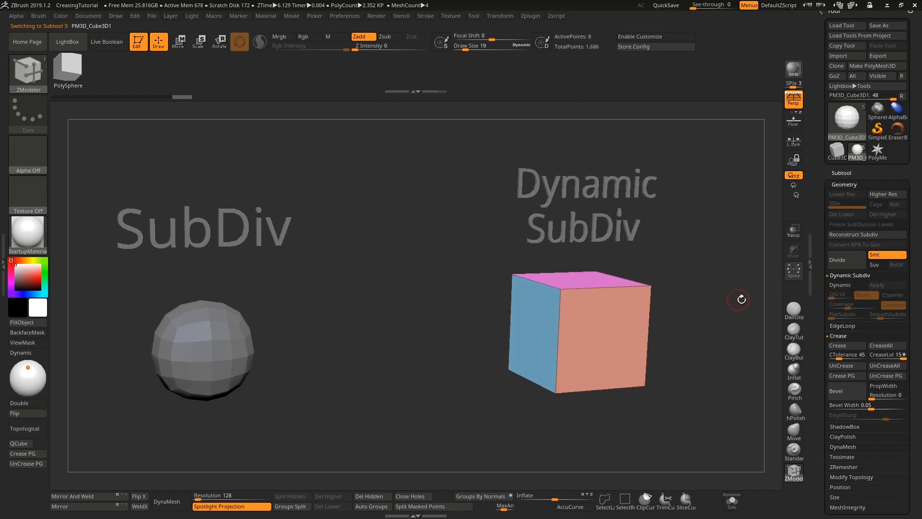
{"action": "mouse_move", "coordinate": [849, 263]}
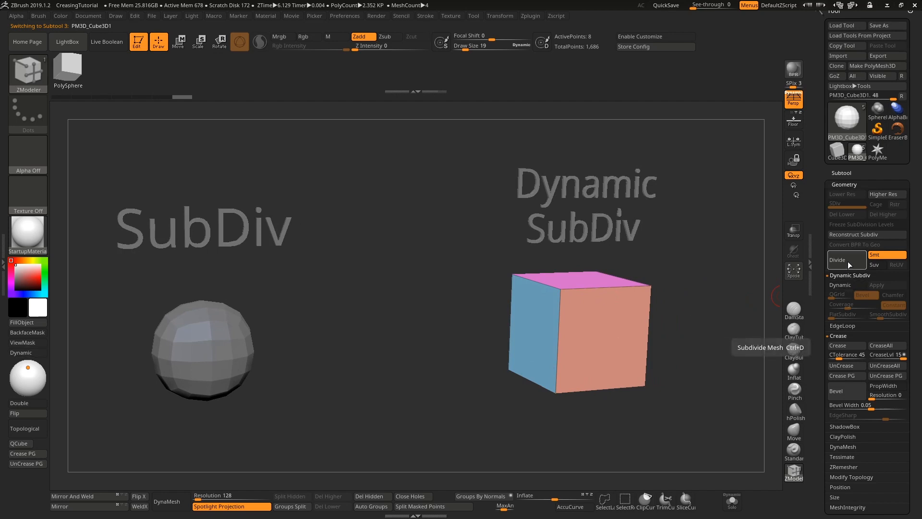
Turn Dynamic on for the right cube, restore SmoothSubdiv, and leave the smooth preview enabled.
{"action": "left_click", "coordinate": [842, 285]}
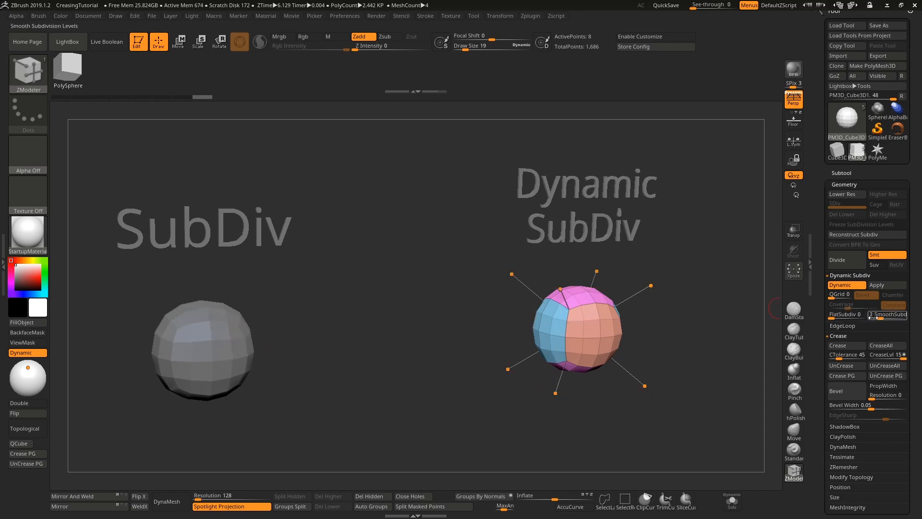
{"action": "mouse_move", "coordinate": [880, 316]}
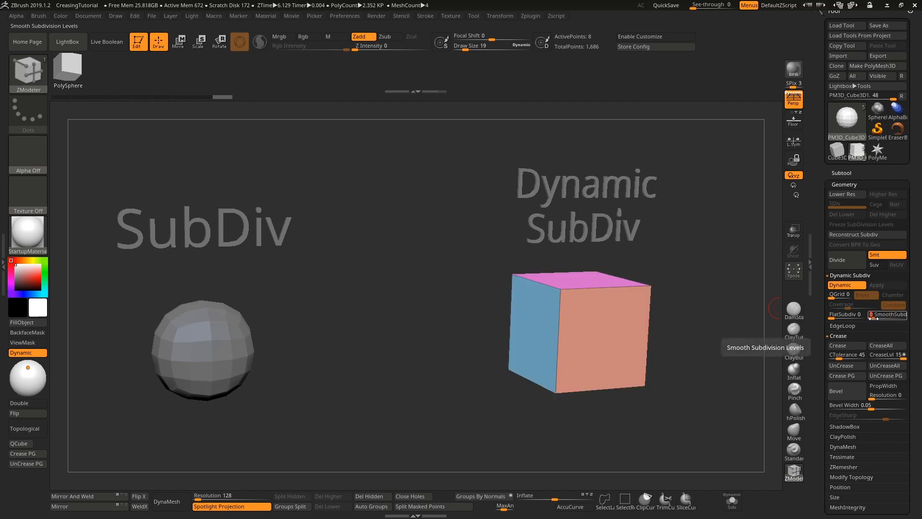
{"action": "left_click", "coordinate": [887, 314]}
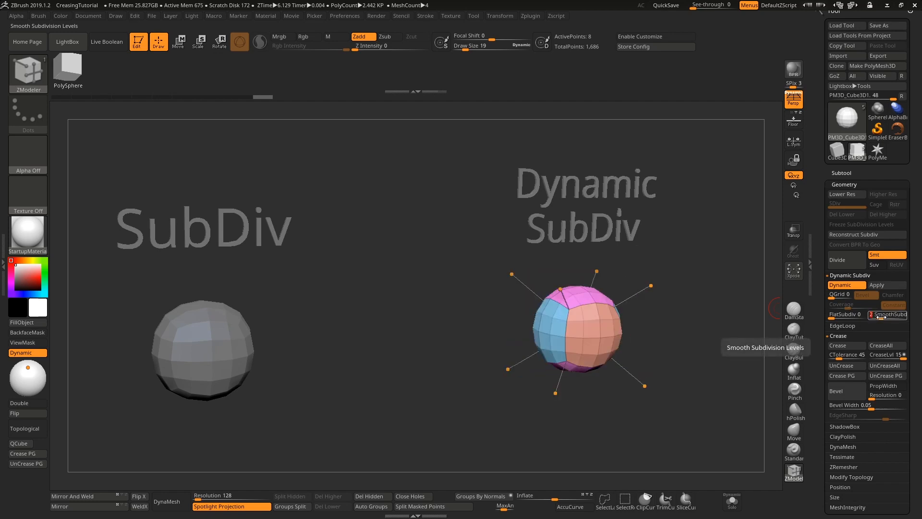
{"action": "left_click", "coordinate": [845, 284]}
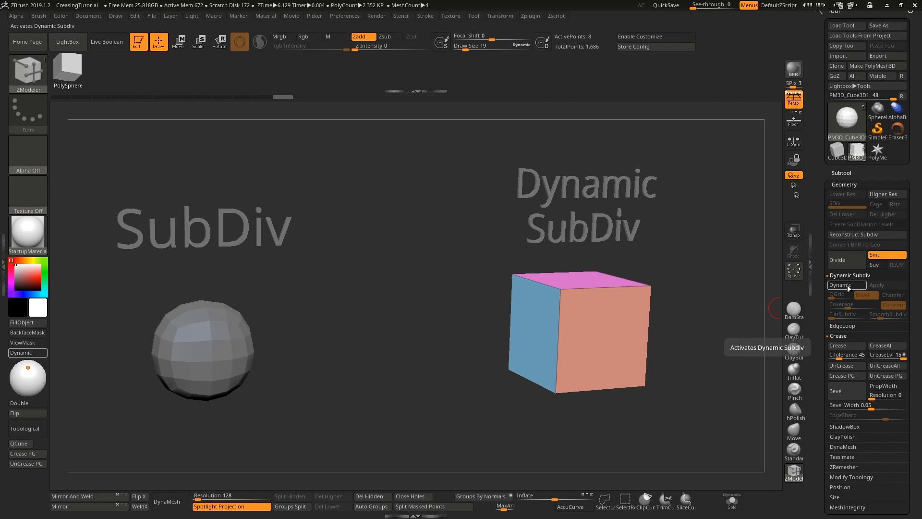
{"action": "left_click", "coordinate": [845, 285]}
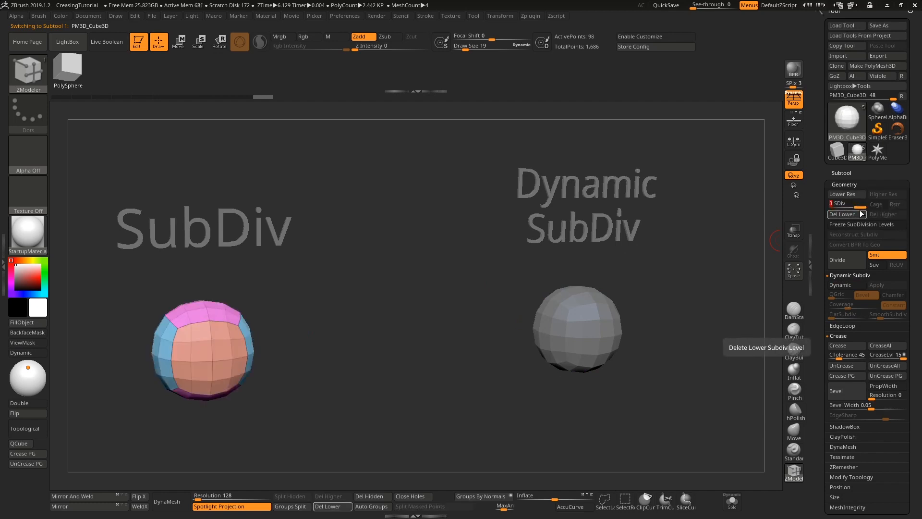
Step the SubDiv object down to a blocky level and back up to its rounded highest level.
{"action": "left_click", "coordinate": [841, 213]}
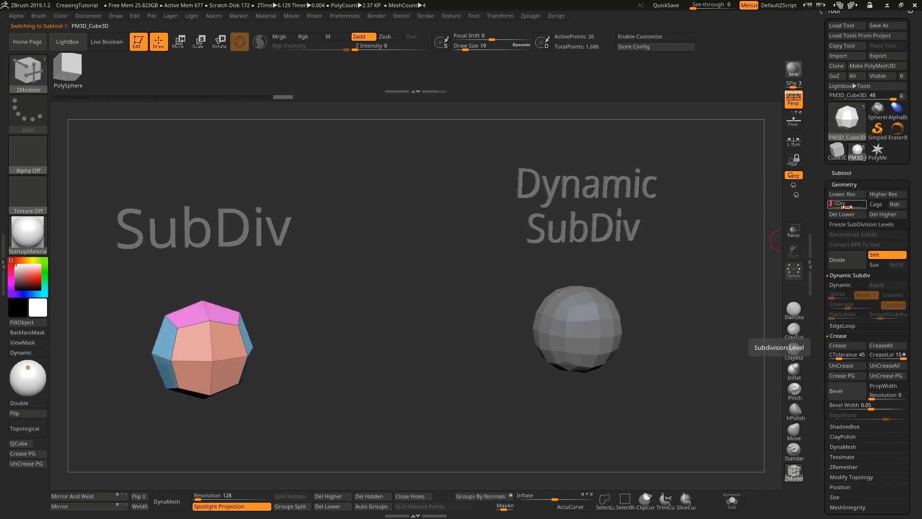
{"action": "left_click", "coordinate": [847, 204]}
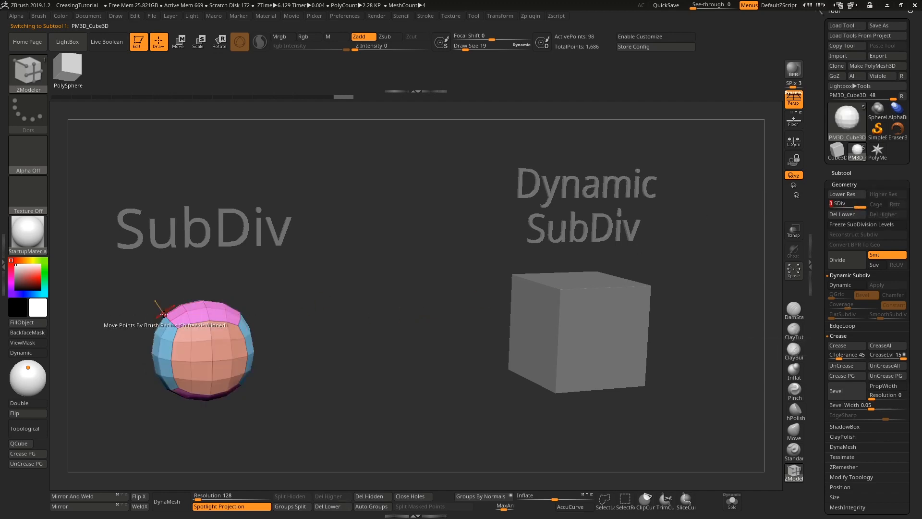
{"action": "left_click_drag", "start_coordinate": [171, 311], "coordinate": [253, 362]}
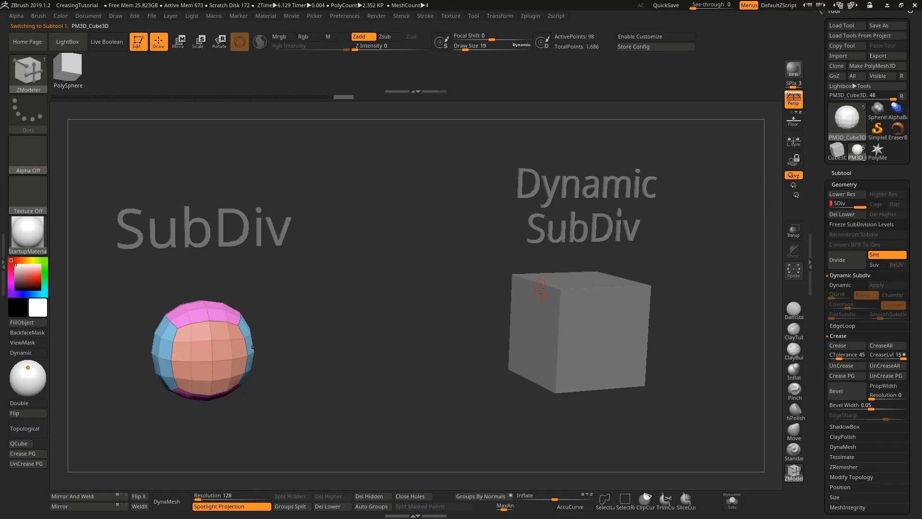
{"action": "mouse_move", "coordinate": [232, 326]}
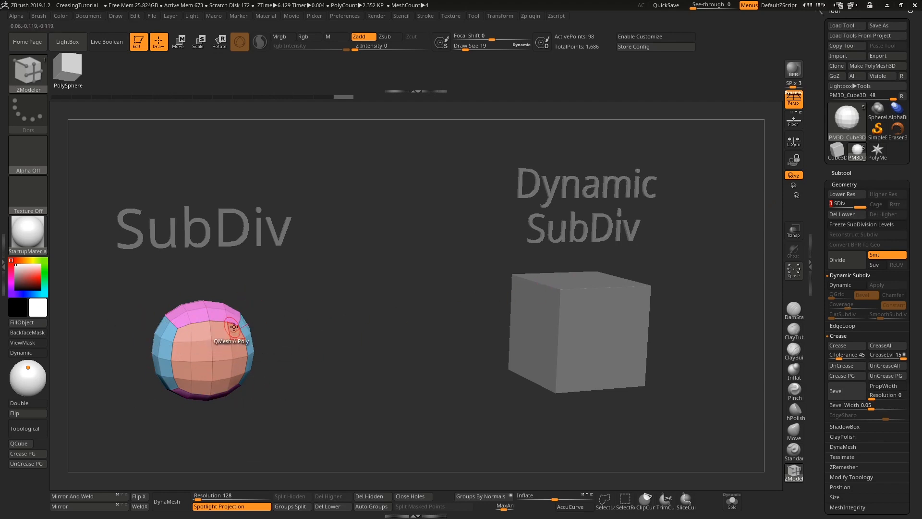
{"action": "mouse_move", "coordinate": [843, 204]}
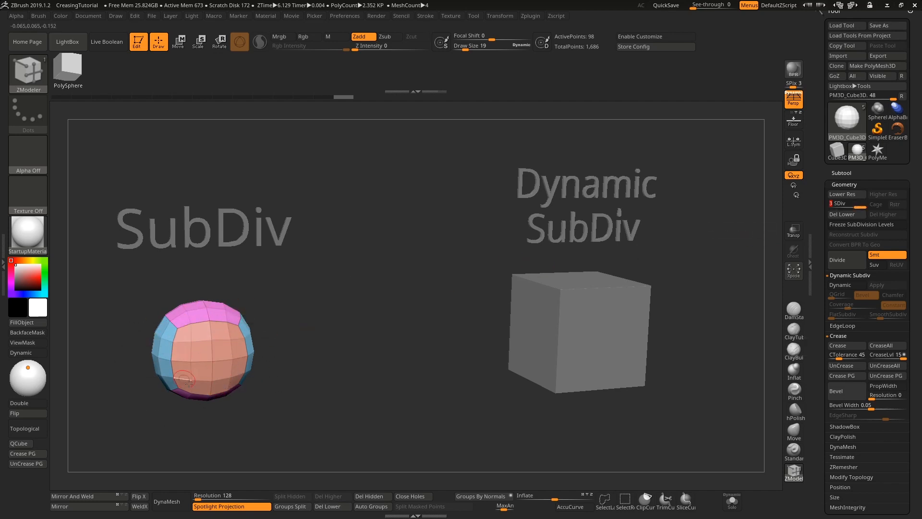
{"action": "left_click", "coordinate": [847, 204]}
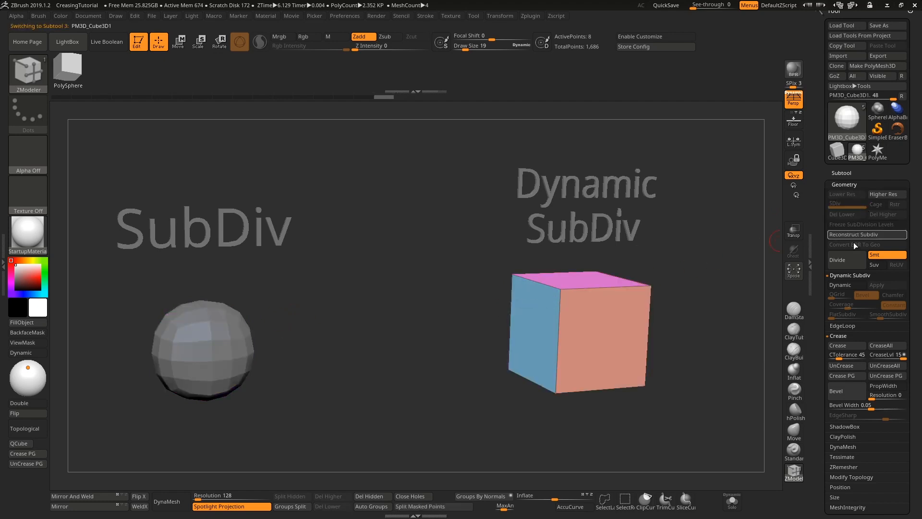
Toggle Dynamic on the right cube, leaving dynamic subdivision enabled.
{"action": "left_click", "coordinate": [839, 284]}
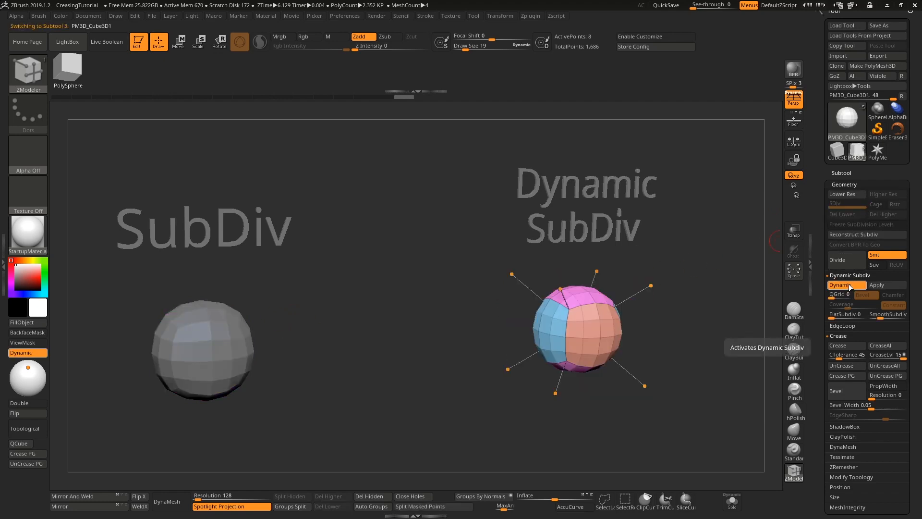
{"action": "left_click", "coordinate": [841, 284]}
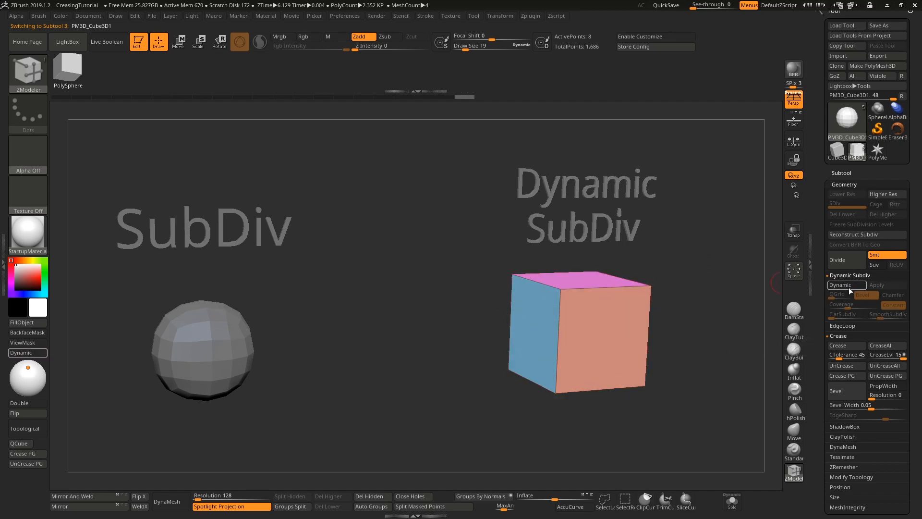
{"action": "left_click", "coordinate": [844, 284]}
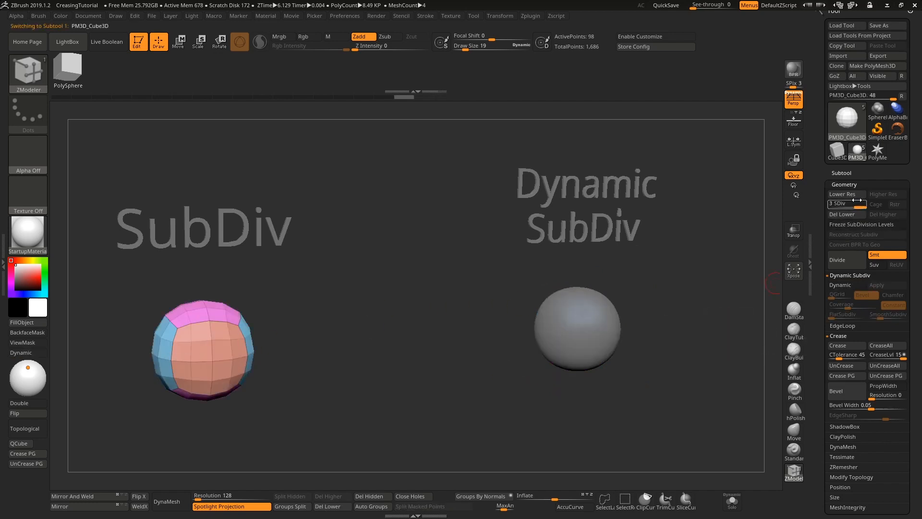
Divide the SubDiv object again up to a fourth real subdivision level.
{"action": "left_click", "coordinate": [843, 259]}
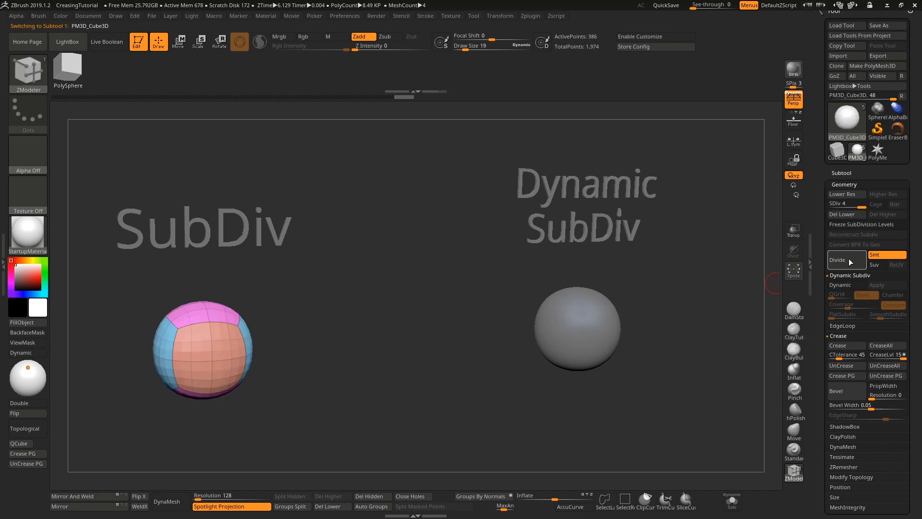
{"action": "left_click", "coordinate": [844, 259]}
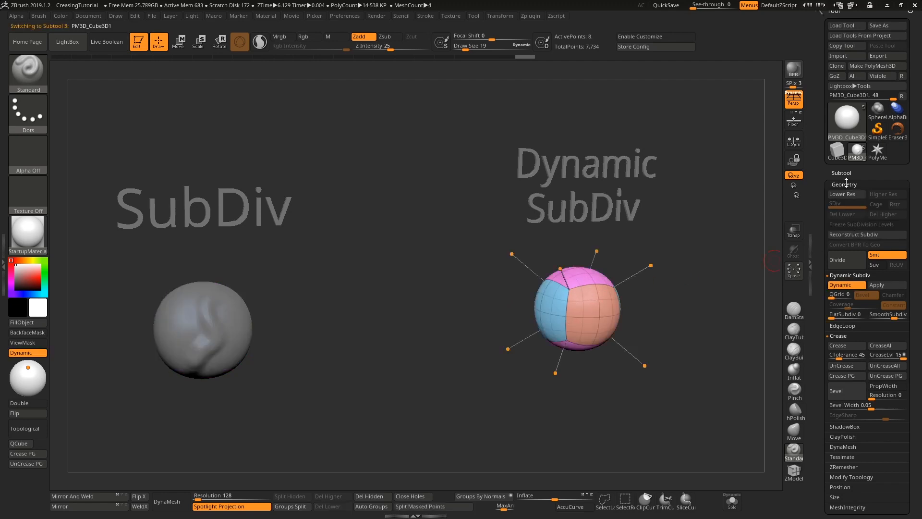
Drop the SubDiv object to its base level and turn Dynamic off so both show as plain cubes.
{"action": "left_click", "coordinate": [840, 285]}
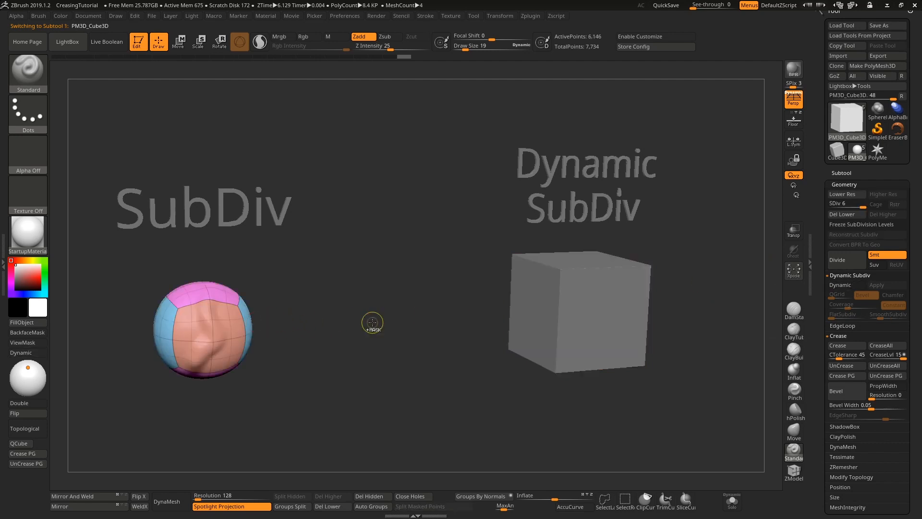
{"action": "left_click", "coordinate": [842, 208]}
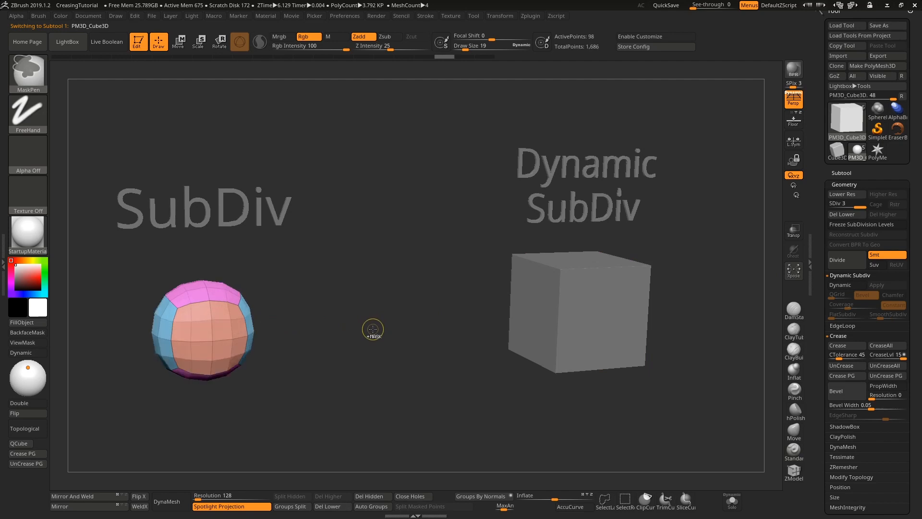
{"action": "left_click", "coordinate": [841, 194]}
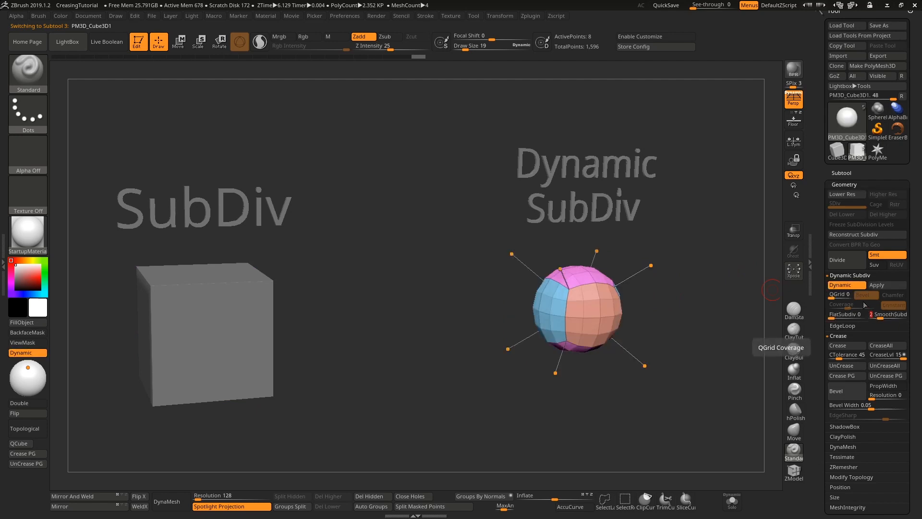
{"action": "left_click", "coordinate": [846, 285]}
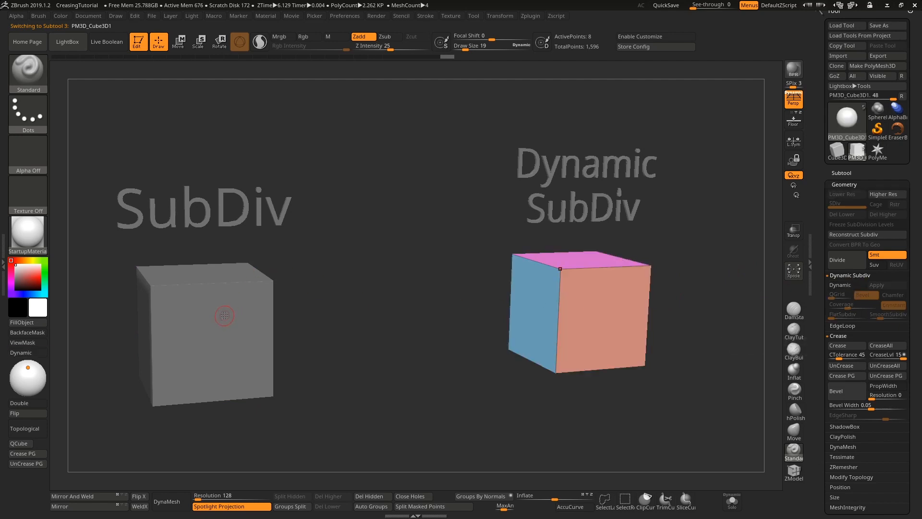
{"action": "left_click_drag", "start_coordinate": [223, 315], "coordinate": [439, 331]}
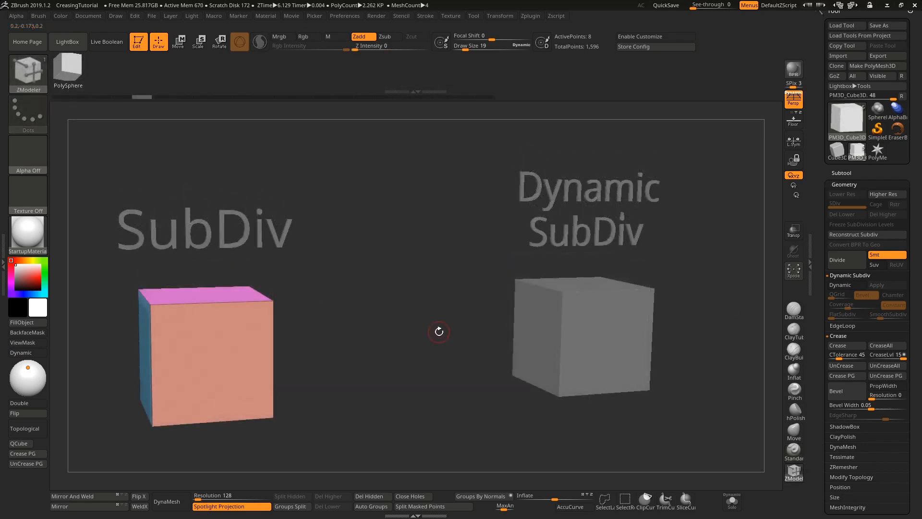
{"action": "mouse_move", "coordinate": [882, 255]}
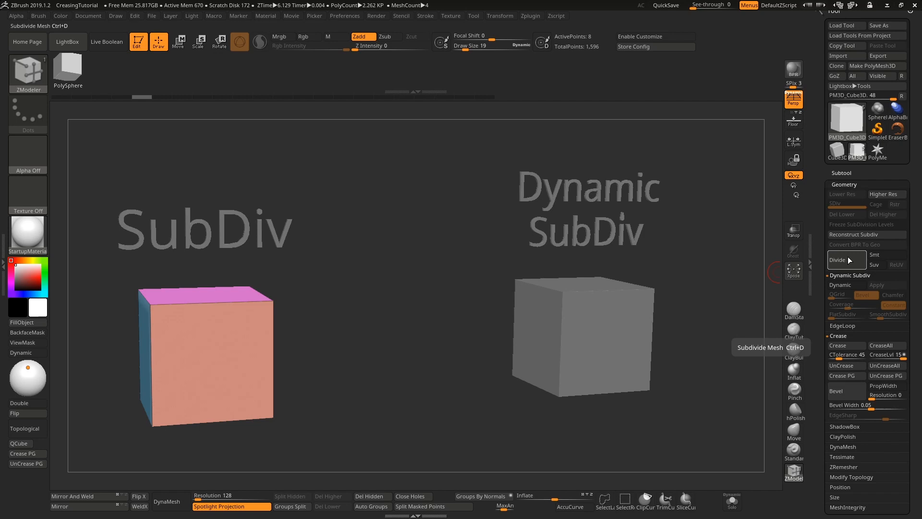
Divide the SubDiv cube up to SDiv 4 without smoothing, keeping sharp edges with denser faces.
{"action": "left_click", "coordinate": [847, 259]}
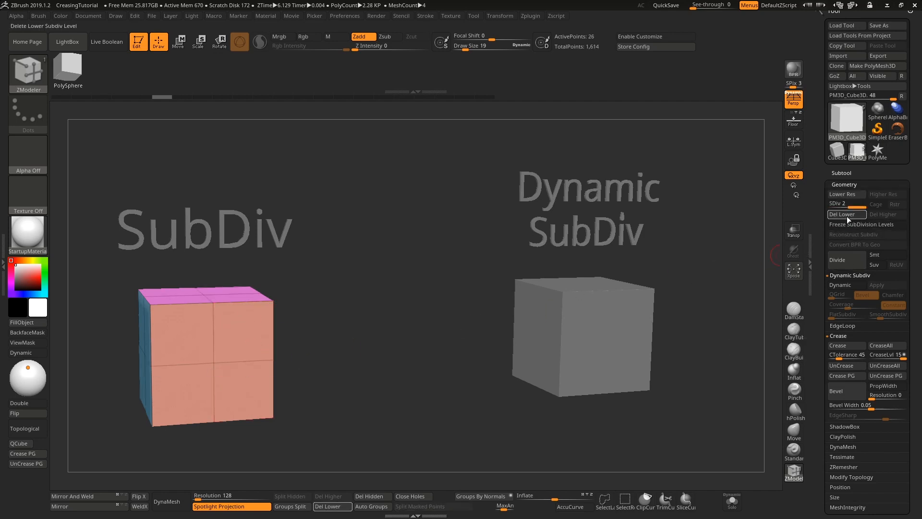
{"action": "left_click", "coordinate": [843, 259]}
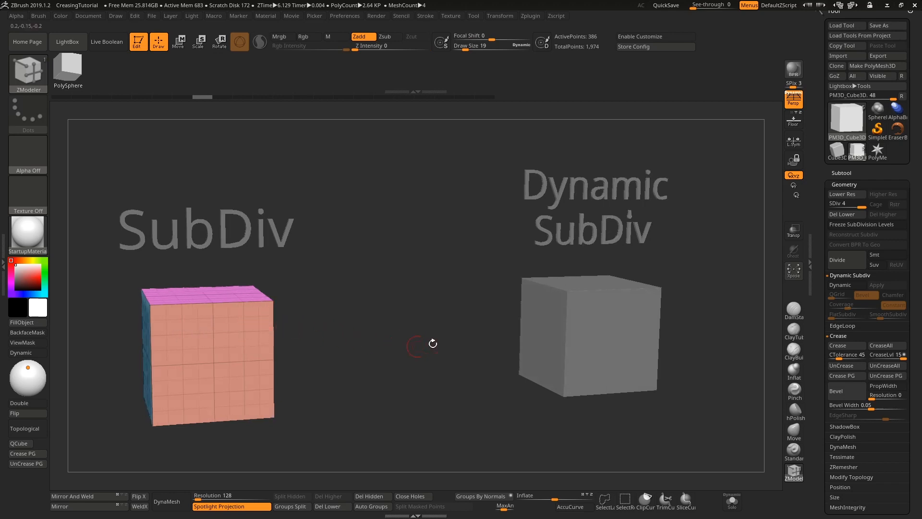
{"action": "mouse_move", "coordinate": [882, 254]}
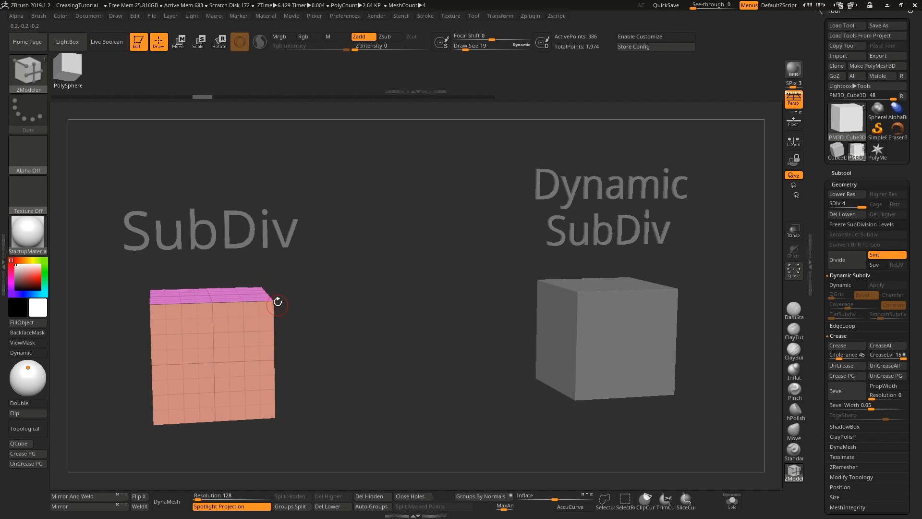
{"action": "mouse_move", "coordinate": [517, 259]}
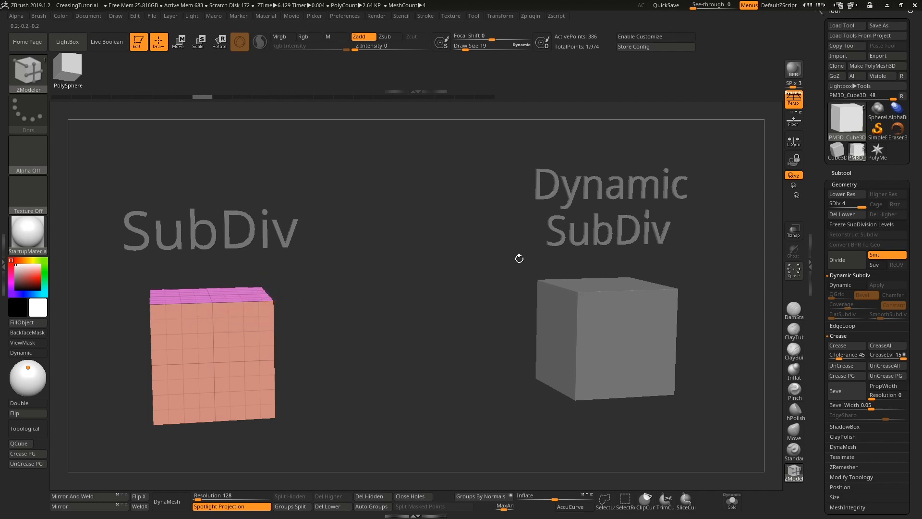
Lower the SubDiv cube back to its base level while keeping the higher levels.
{"action": "left_click", "coordinate": [841, 213]}
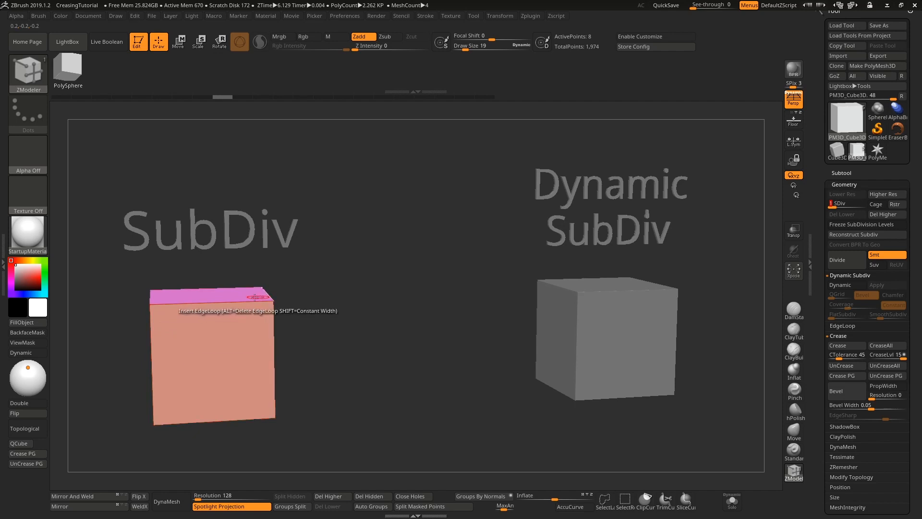
{"action": "mouse_move", "coordinate": [273, 361]}
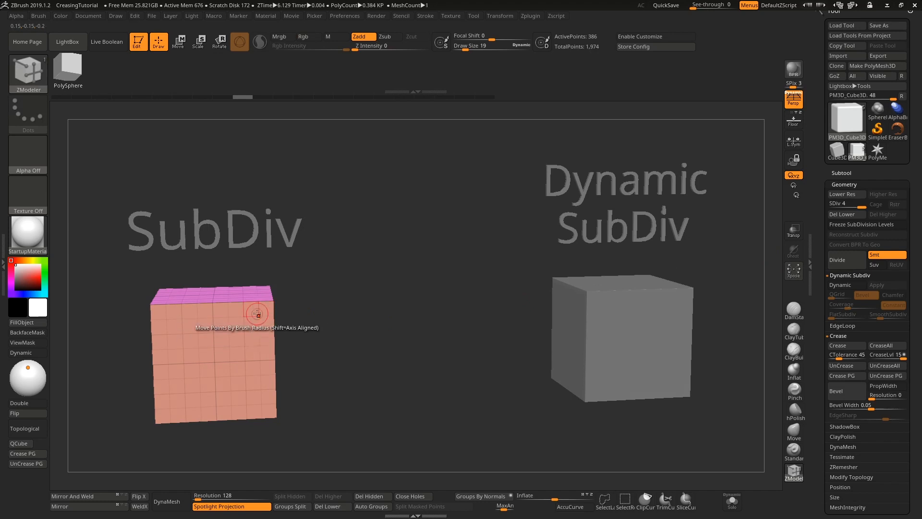
{"action": "mouse_move", "coordinate": [259, 308]}
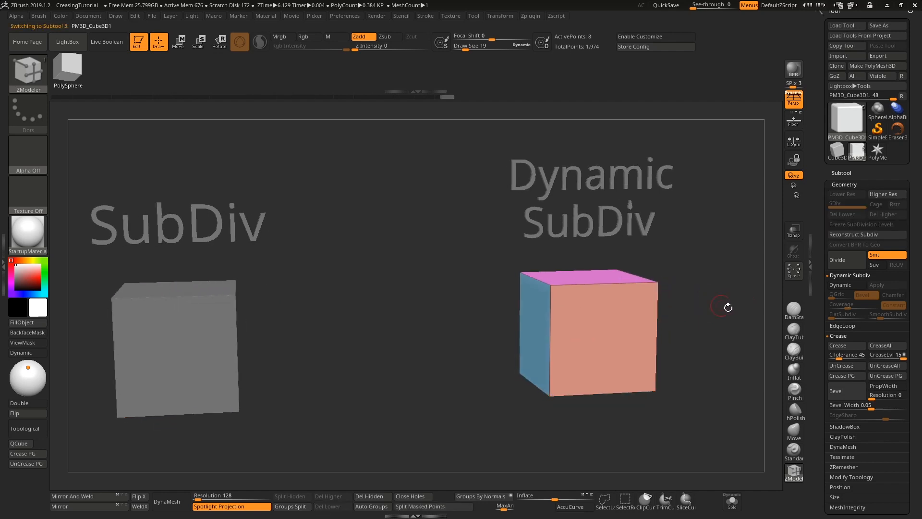
Toggle Dynamic on and off, then insert a vertical edge loop across the Dynamic SubDiv cube with ZModeler.
{"action": "left_click", "coordinate": [839, 284]}
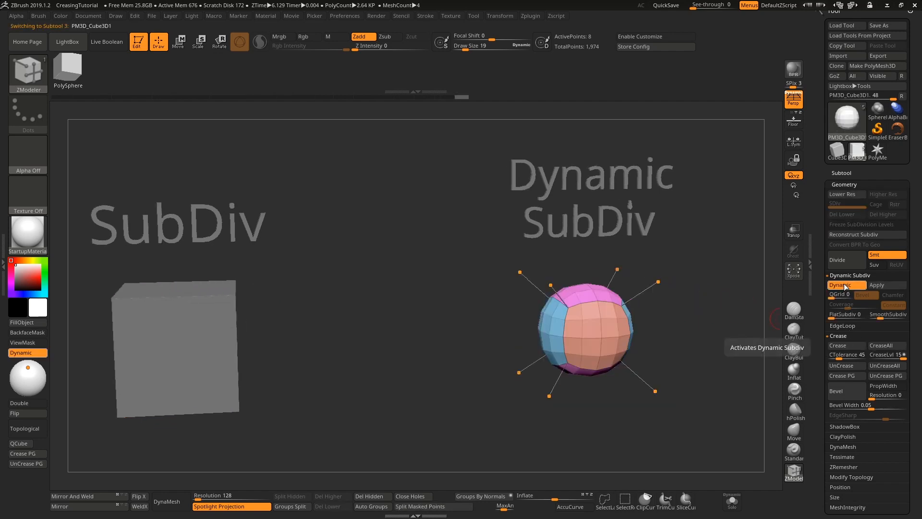
{"action": "left_click", "coordinate": [839, 284]}
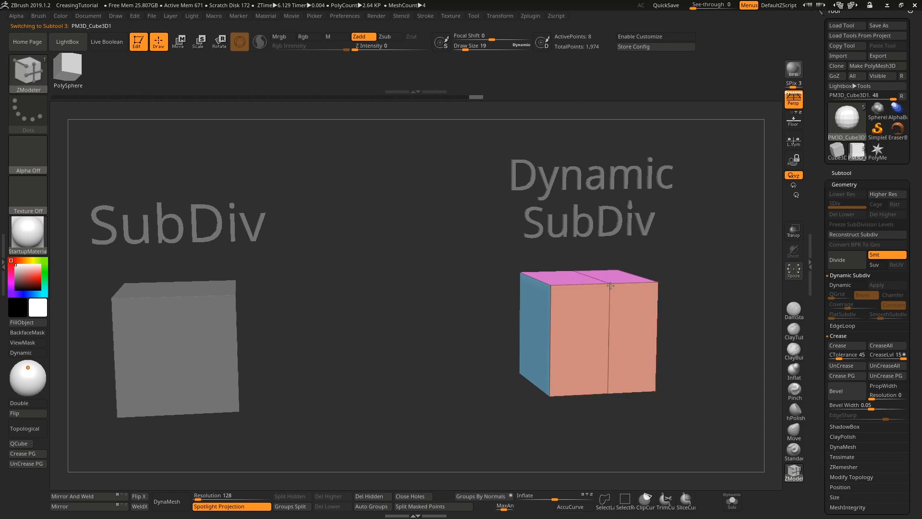
{"action": "left_click", "coordinate": [609, 300]}
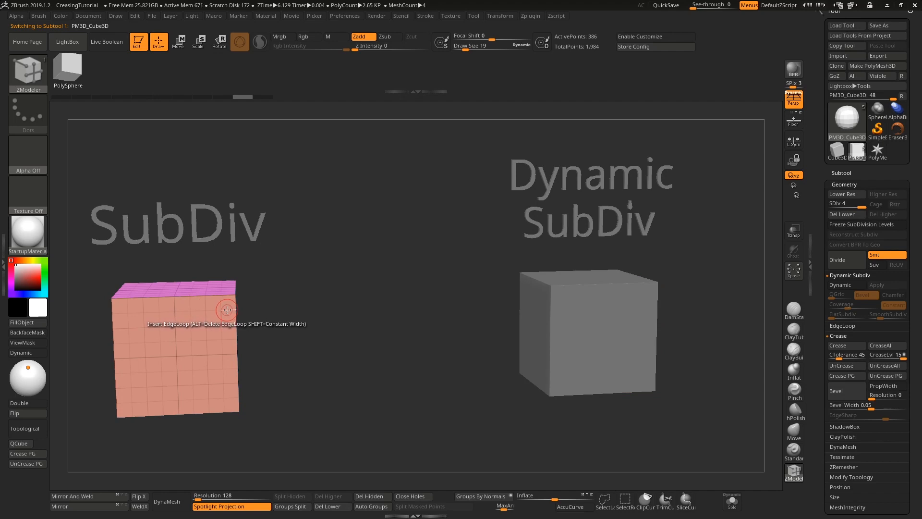
{"action": "mouse_move", "coordinate": [646, 275]}
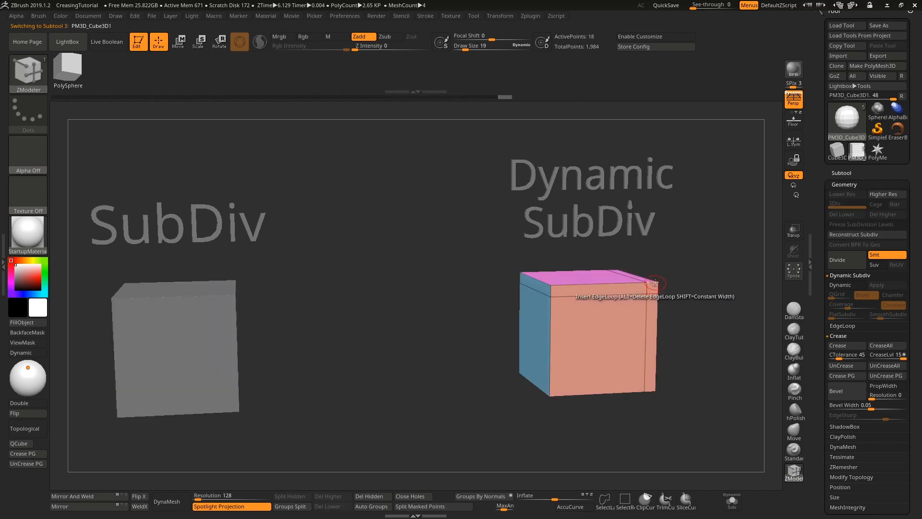
{"action": "left_click", "coordinate": [841, 285]}
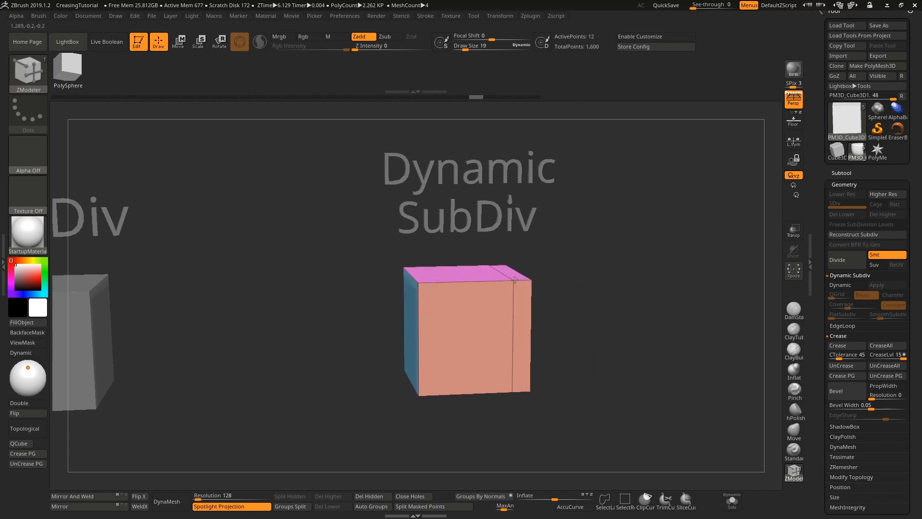
{"action": "left_click", "coordinate": [847, 284]}
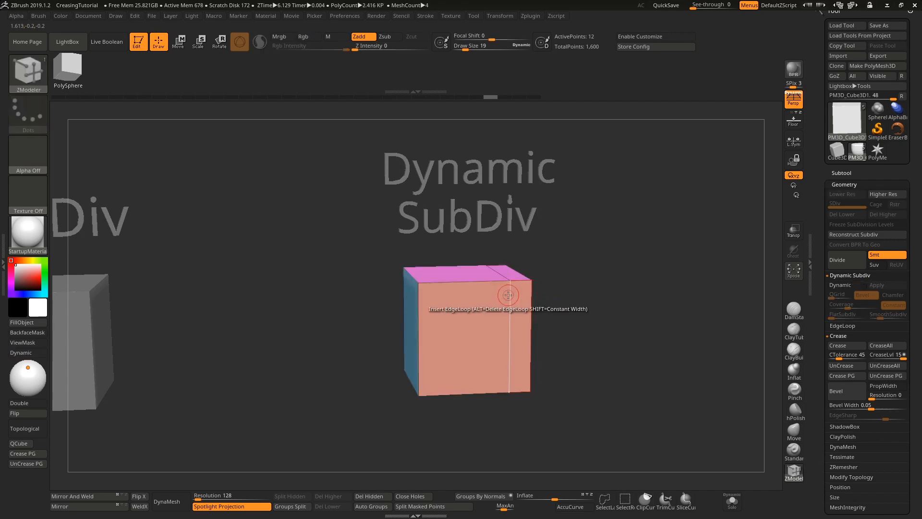
Set the edge action to Slide and move the new loop toward the cube's right edge.
{"action": "left_click", "coordinate": [507, 295]}
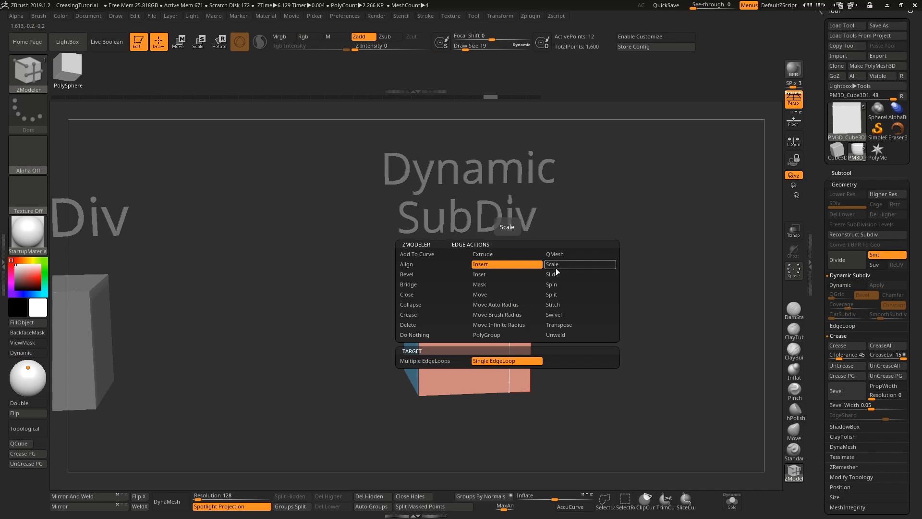
{"action": "left_click", "coordinate": [551, 274]}
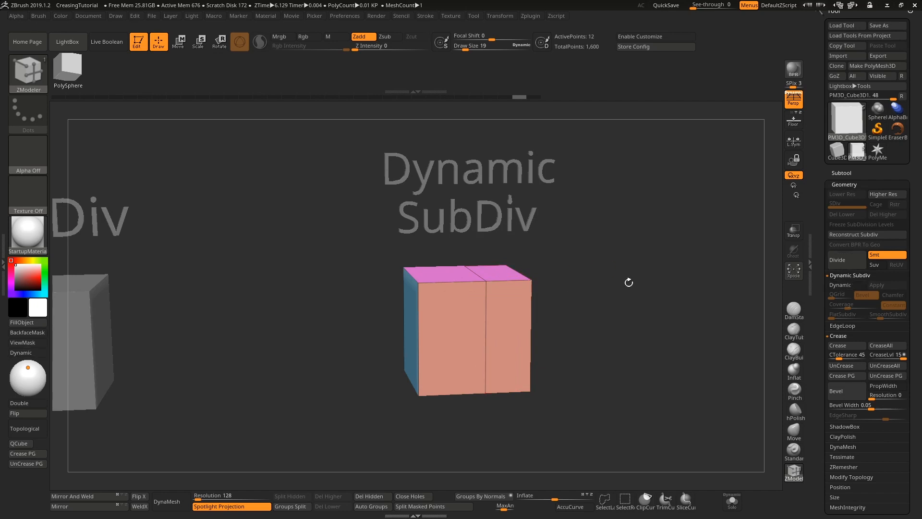
{"action": "left_click", "coordinate": [485, 319]}
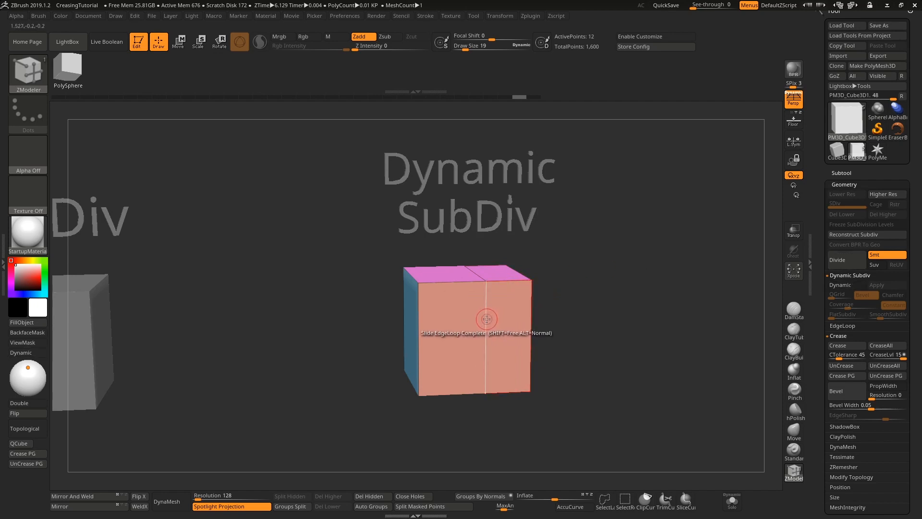
{"action": "left_click", "coordinate": [840, 284]}
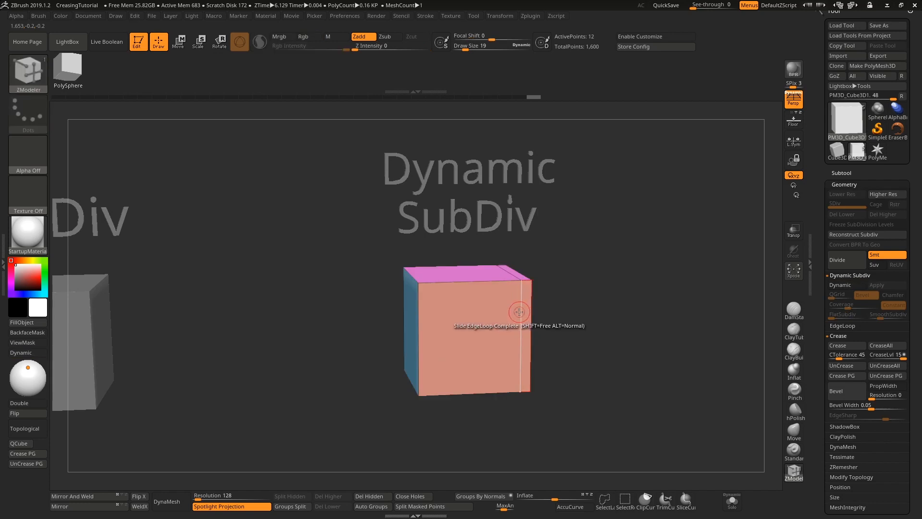
{"action": "left_click", "coordinate": [839, 284]}
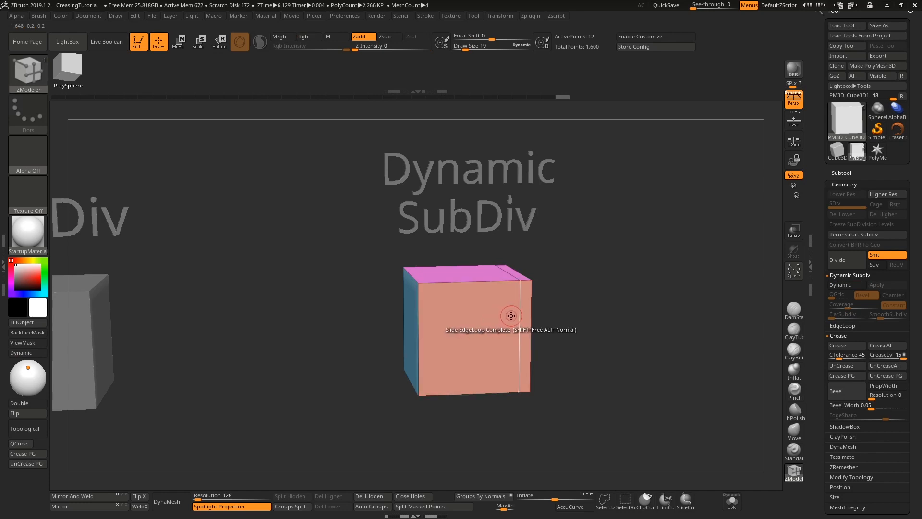
{"action": "left_click", "coordinate": [840, 284]}
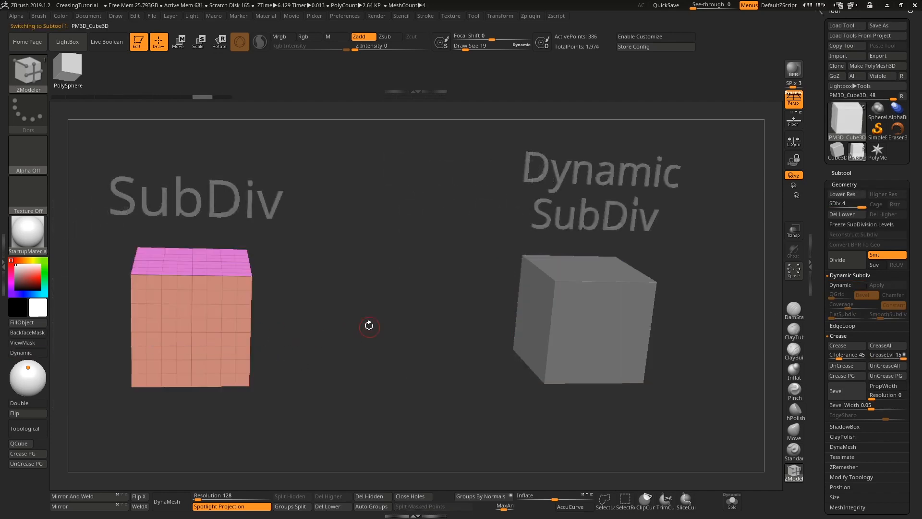
{"action": "mouse_move", "coordinate": [237, 288]}
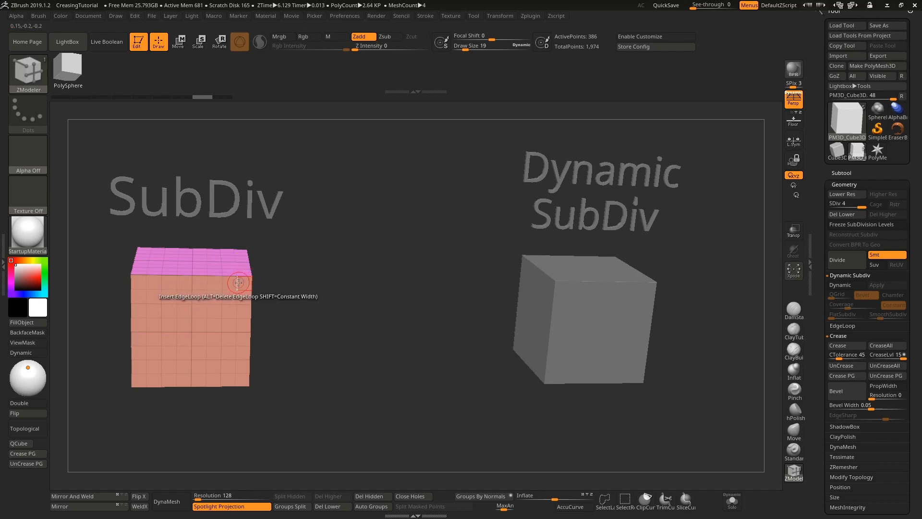
{"action": "mouse_move", "coordinate": [609, 295]}
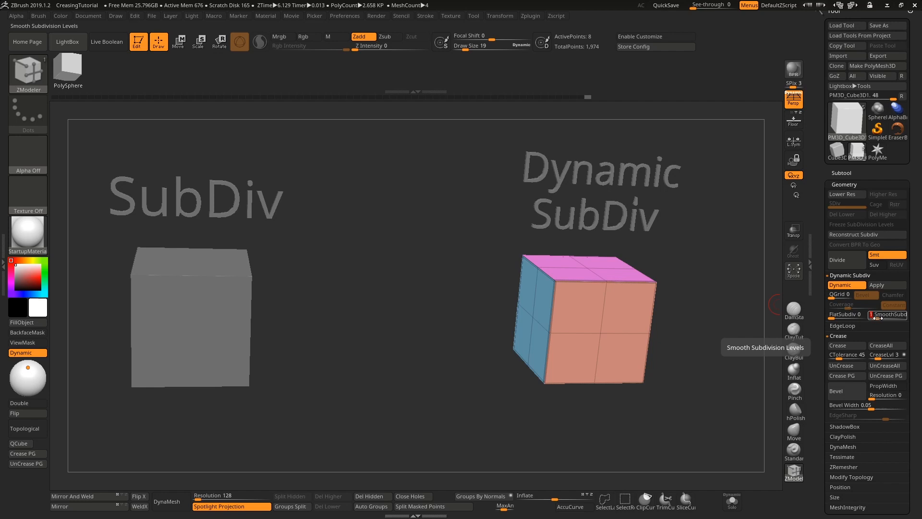
Raise SmoothSubdiv on the creased Dynamic SubDiv cube for a denser grid that stays boxy.
{"action": "left_click", "coordinate": [887, 314]}
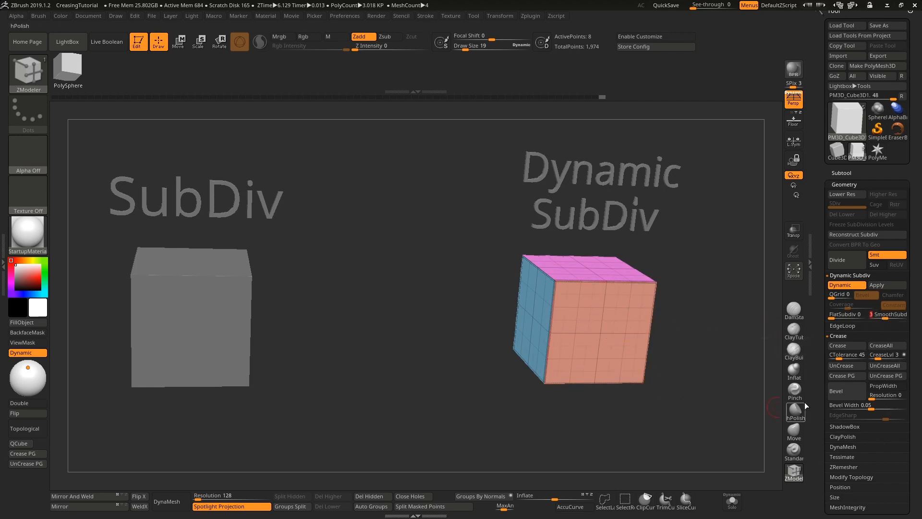
{"action": "mouse_move", "coordinate": [573, 286]}
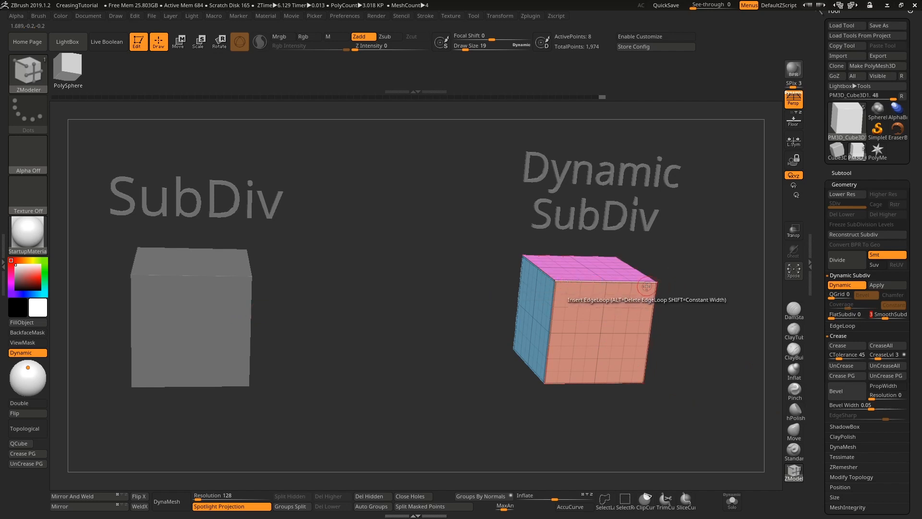
{"action": "mouse_move", "coordinate": [652, 282]}
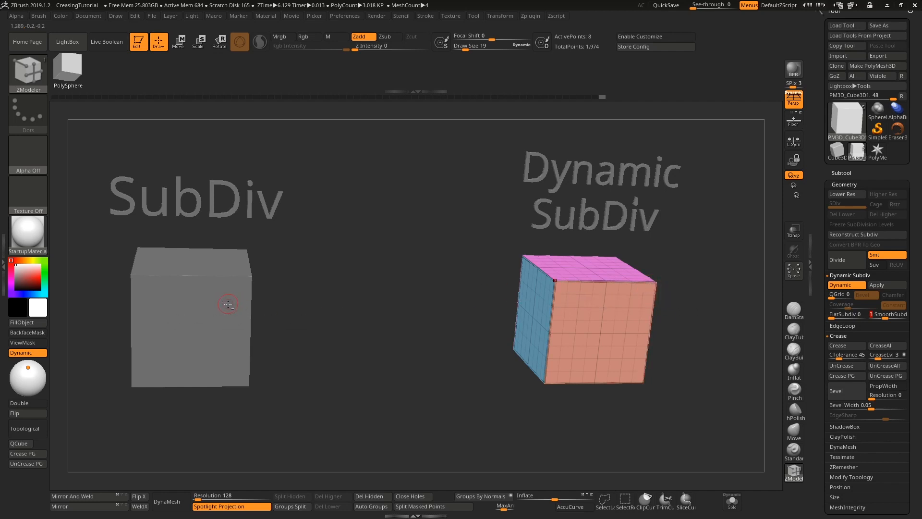
Add a subdivision level to the SubDiv cube and set SmoothSubdiv to 0 on the dynamic cube.
{"action": "left_click", "coordinate": [845, 259]}
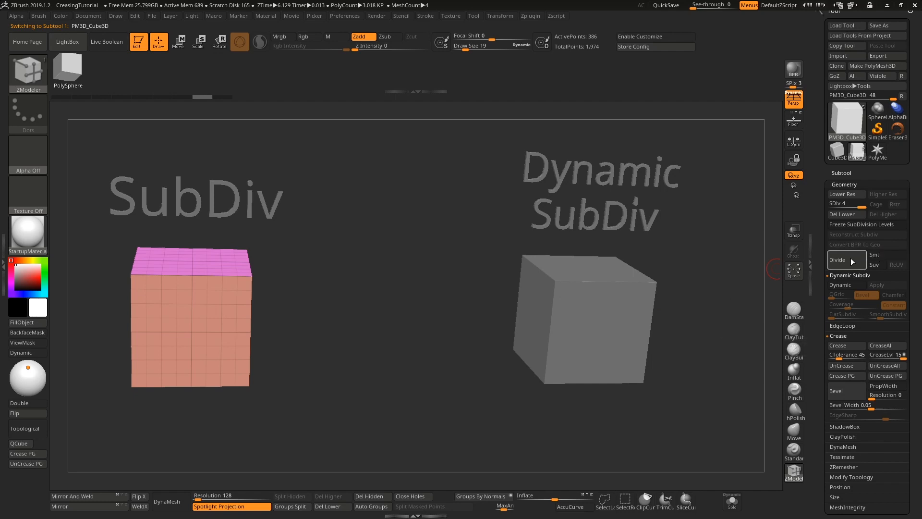
{"action": "left_click", "coordinate": [844, 259]}
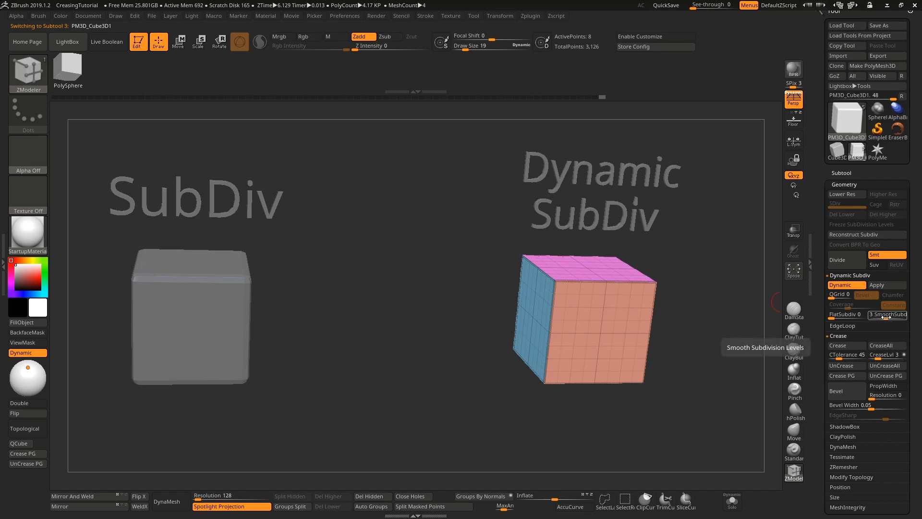
{"action": "left_click", "coordinate": [888, 314]}
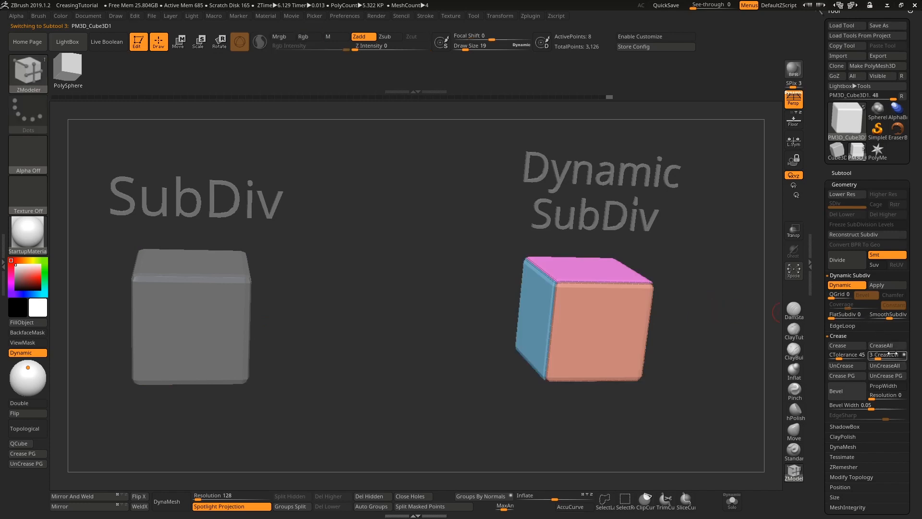
{"action": "mouse_move", "coordinate": [884, 354]}
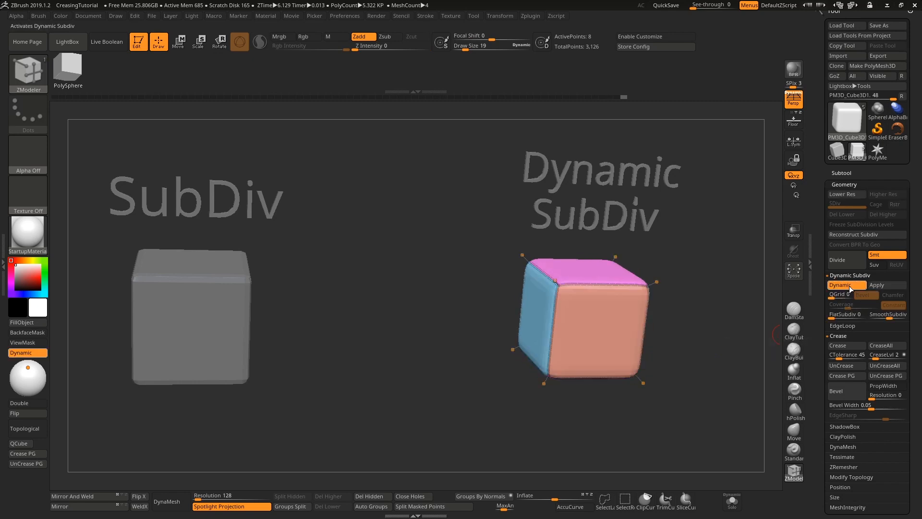
{"action": "mouse_move", "coordinate": [565, 299]}
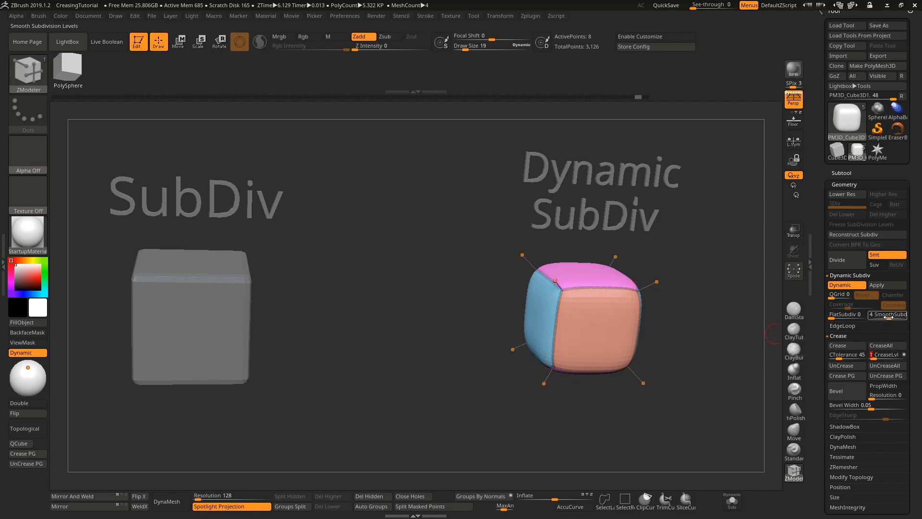
{"action": "mouse_move", "coordinate": [874, 354]}
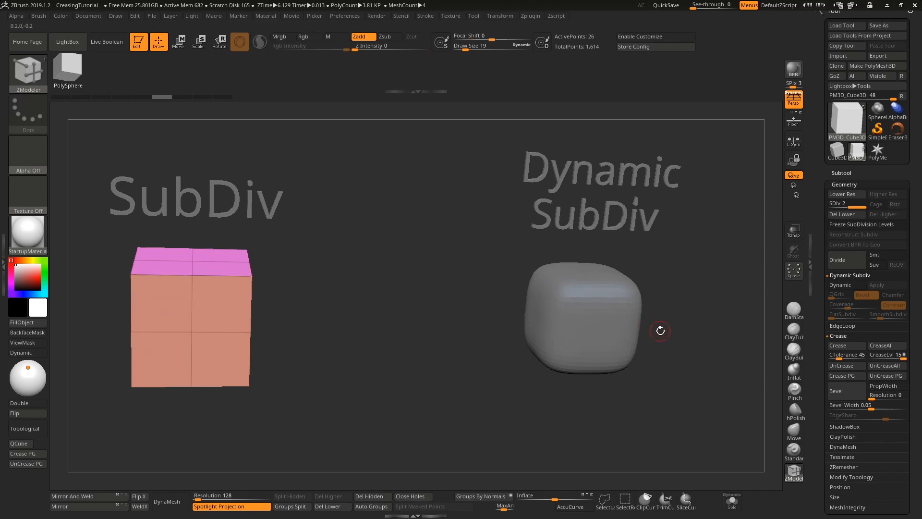
{"action": "mouse_move", "coordinate": [672, 330]}
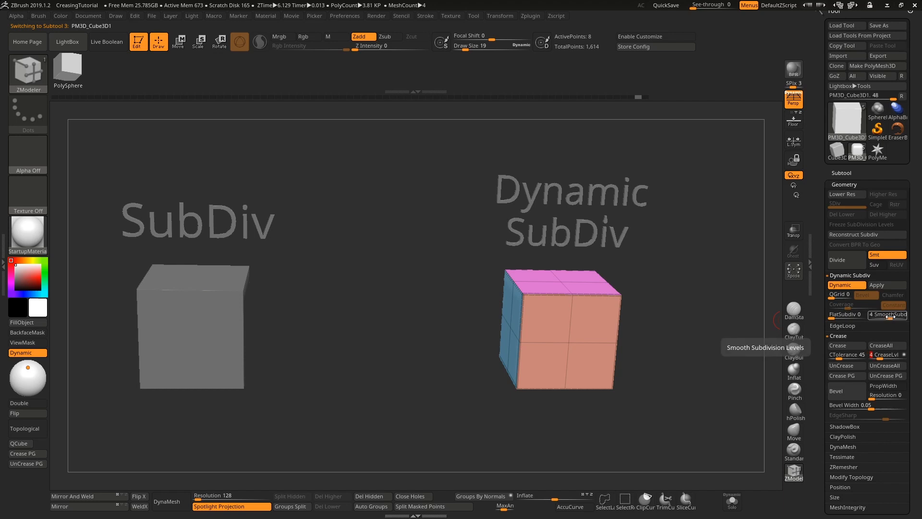
Raise SmoothSubdiv, apply CreaseAll with a higher CreaseLvl so the cube stays sharp, then select the SubDiv cube.
{"action": "left_click", "coordinate": [893, 314]}
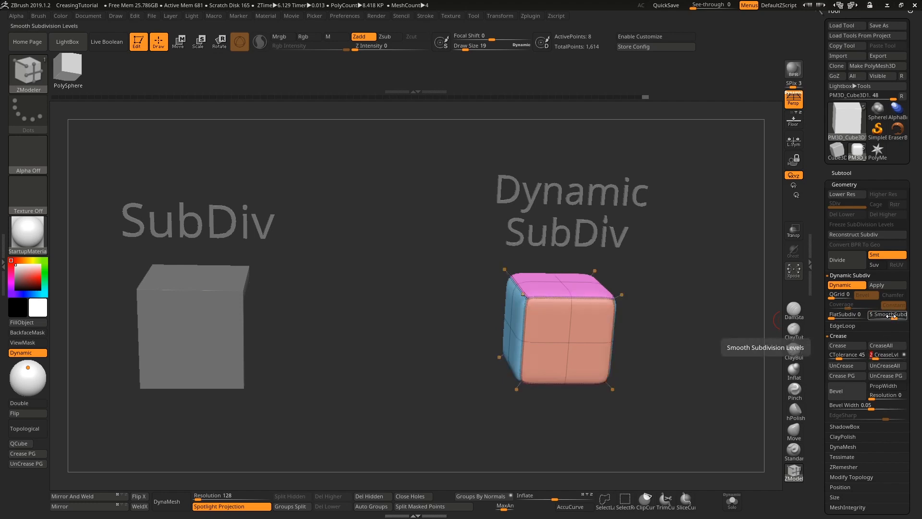
{"action": "left_click", "coordinate": [880, 345]}
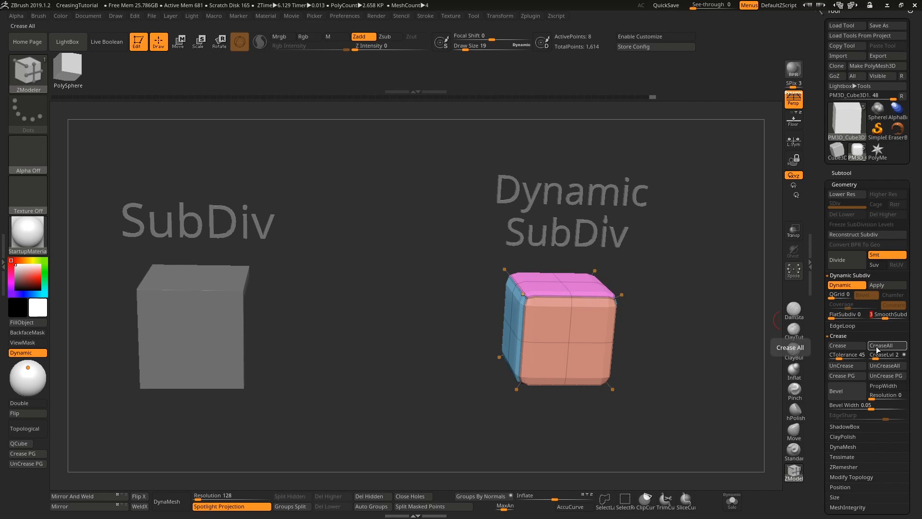
{"action": "left_click", "coordinate": [887, 355]}
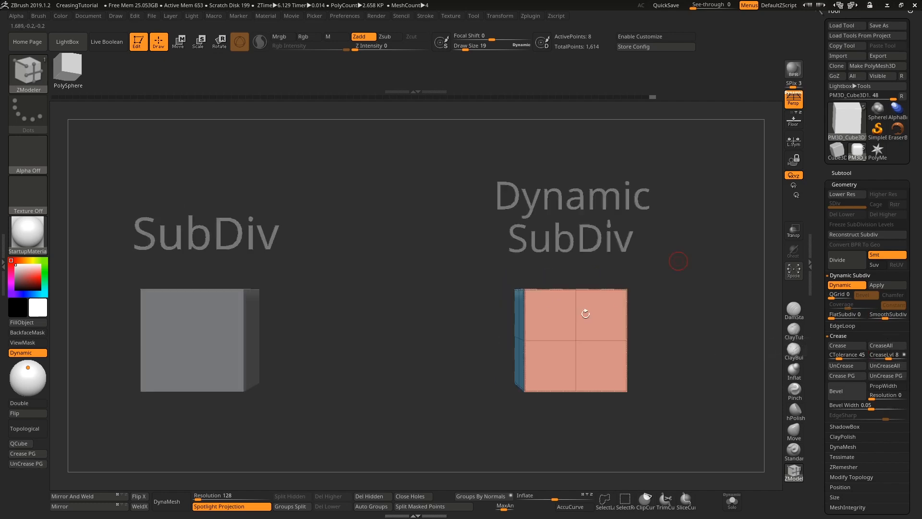
{"action": "left_click_drag", "start_coordinate": [584, 313], "coordinate": [704, 299]}
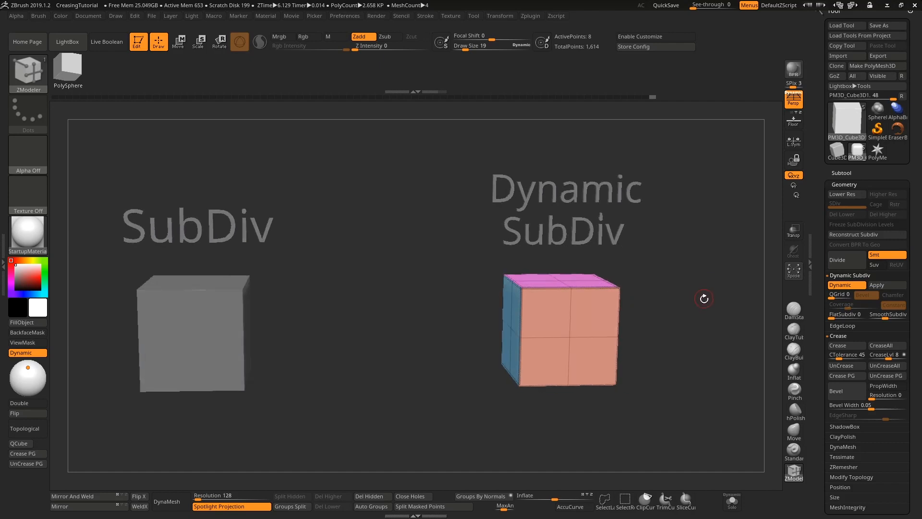
{"action": "mouse_move", "coordinate": [637, 304]}
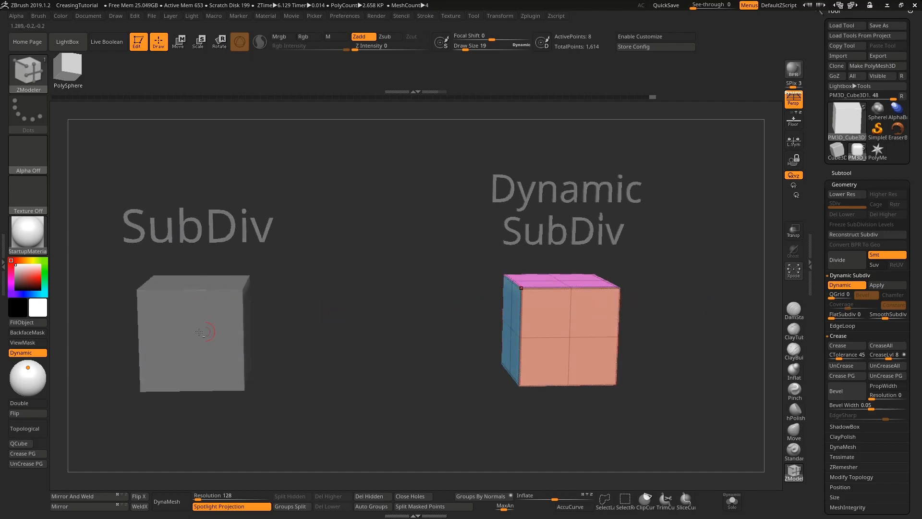
{"action": "left_click", "coordinate": [837, 259]}
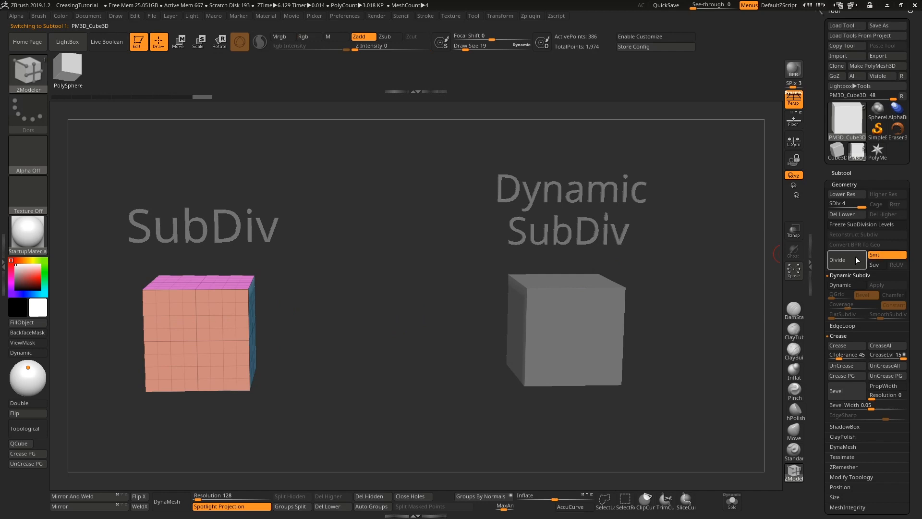
Divide the SubDiv cube up to SDiv 6, then switch to the Dynamic SubDiv cube.
{"action": "left_click", "coordinate": [837, 259]}
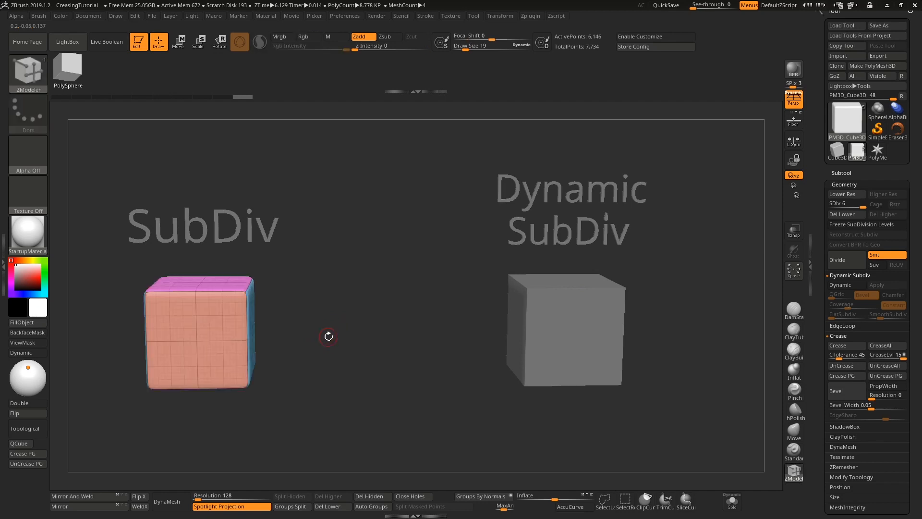
{"action": "mouse_move", "coordinate": [296, 457]}
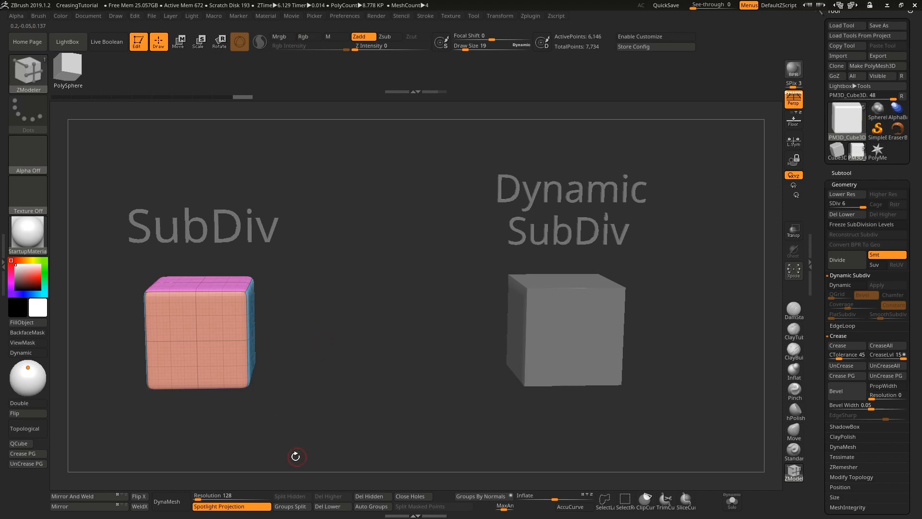
{"action": "left_click", "coordinate": [72, 495]}
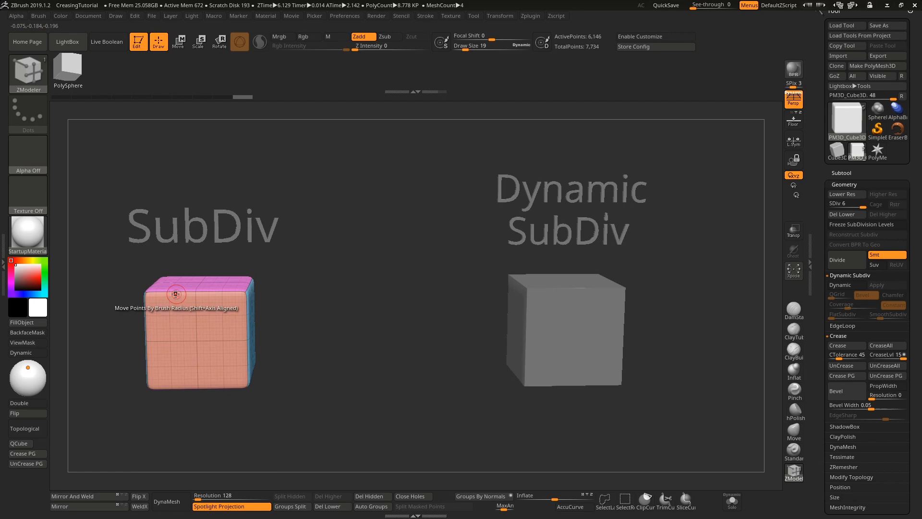
{"action": "mouse_move", "coordinate": [229, 319]}
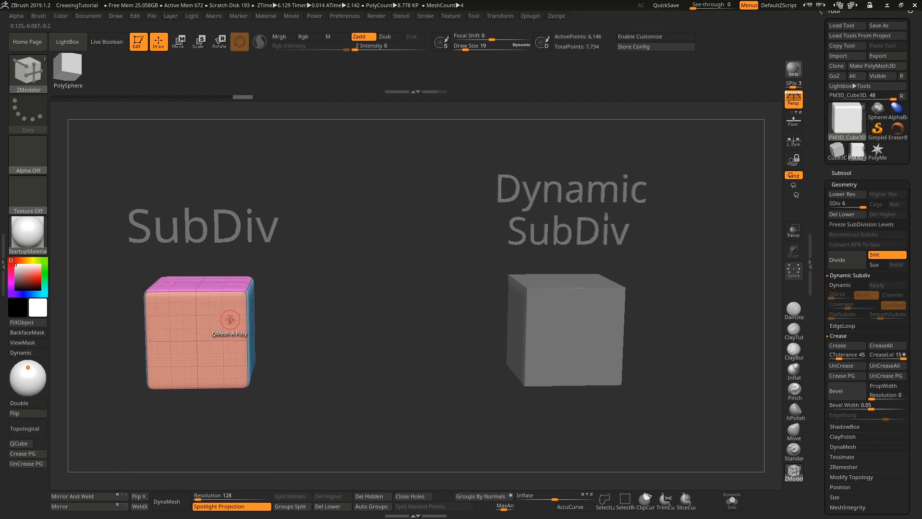
{"action": "mouse_move", "coordinate": [194, 323]}
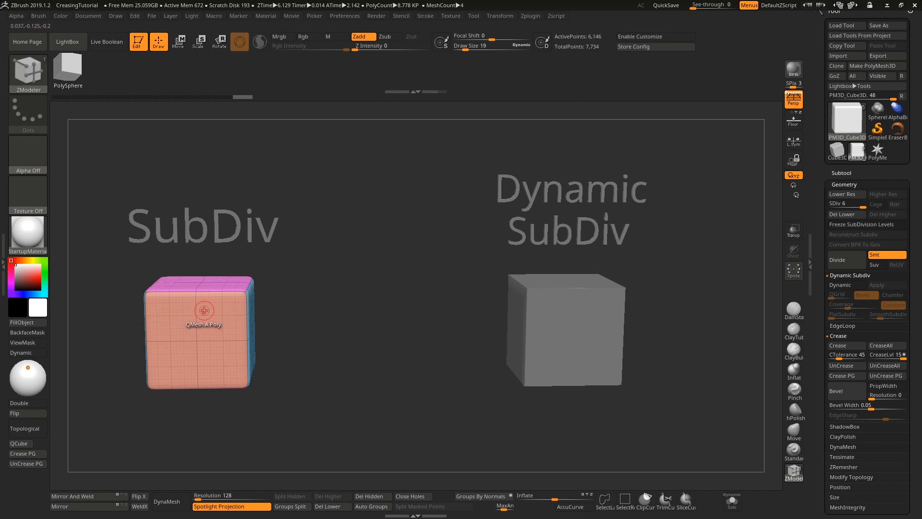
{"action": "mouse_move", "coordinate": [209, 323]}
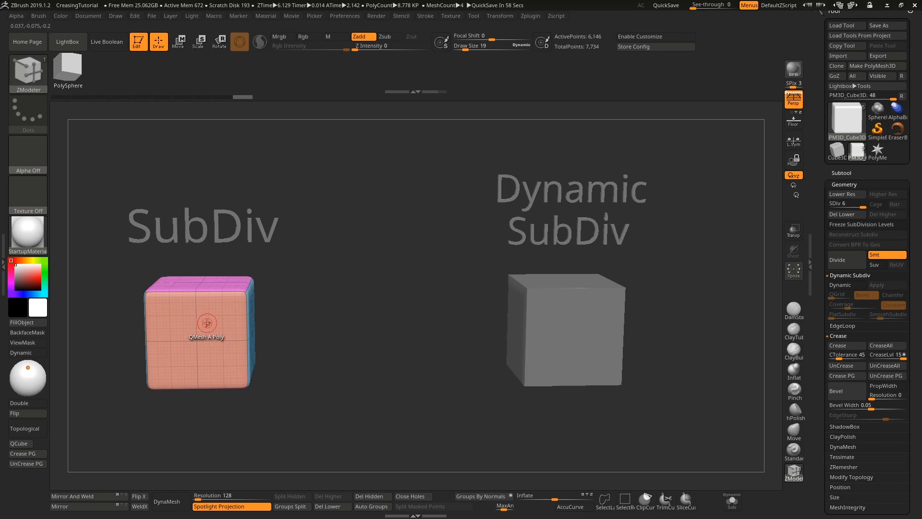
{"action": "mouse_move", "coordinate": [208, 325]}
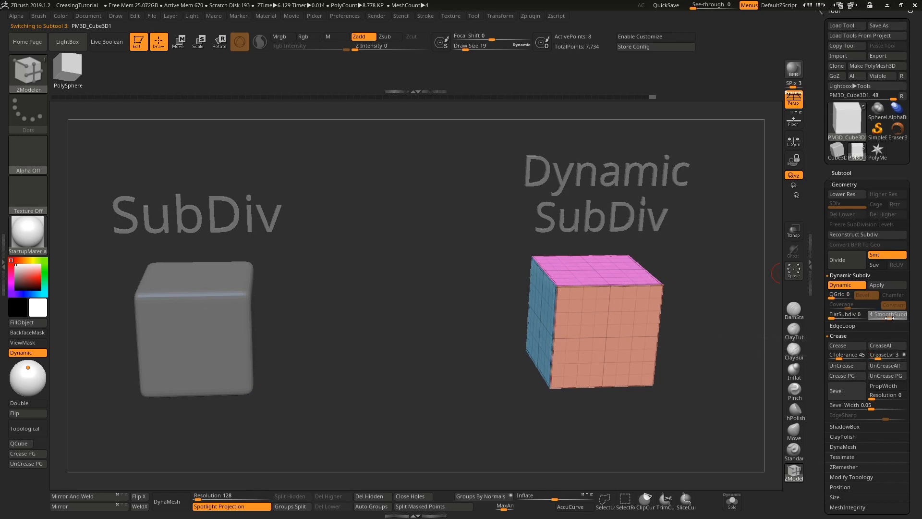
Raise SmoothSubdiv and QMesh-extrude faces into a blocky stepped shape with Dynamic Subdiv off.
{"action": "left_click", "coordinate": [888, 314]}
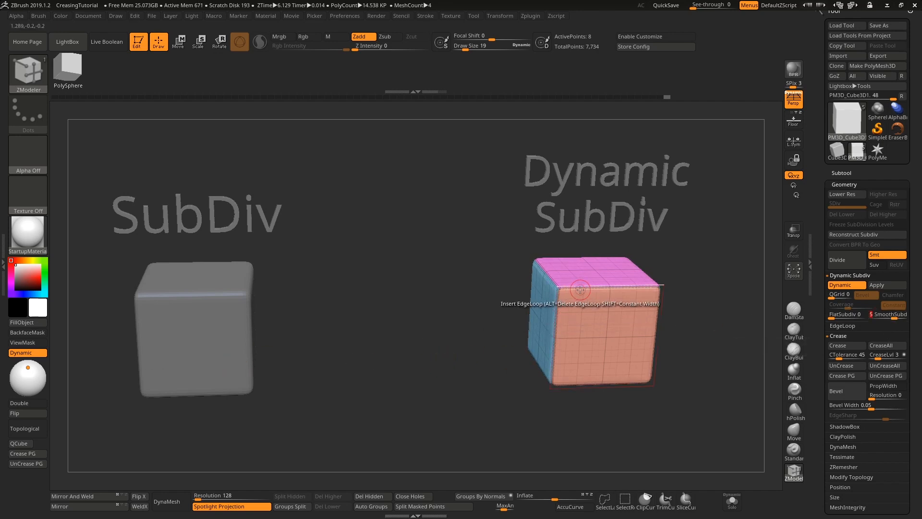
{"action": "left_click", "coordinate": [579, 288]}
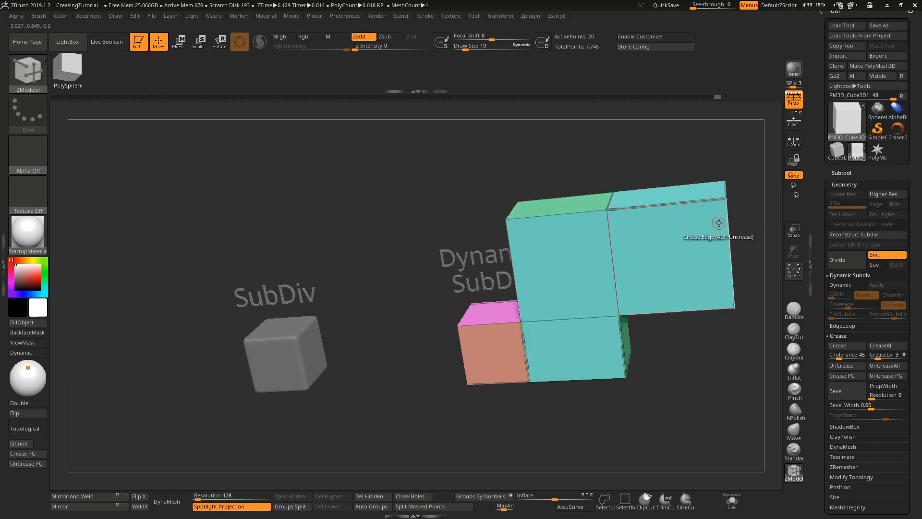
QMesh-extrude top faces upward into a hook and preview it smoothed with Dynamic Subdiv on.
{"action": "left_click", "coordinate": [839, 284]}
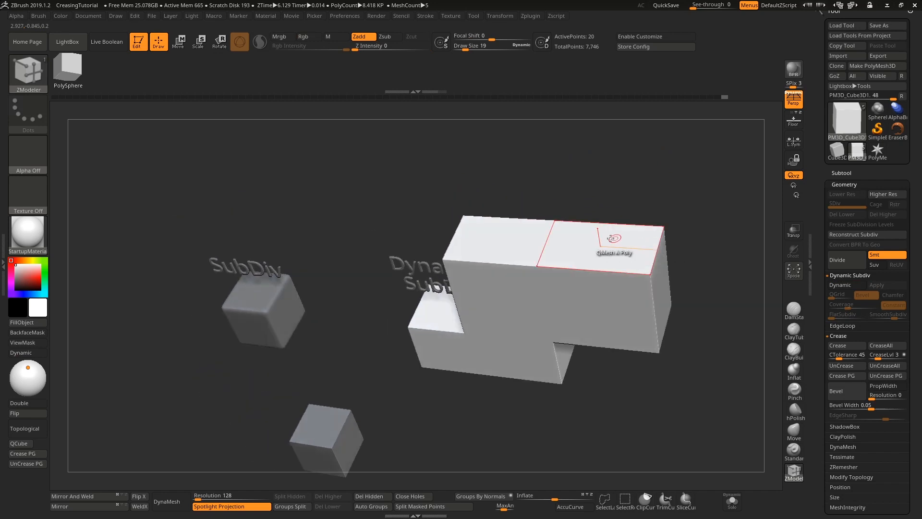
{"action": "left_click", "coordinate": [612, 241]}
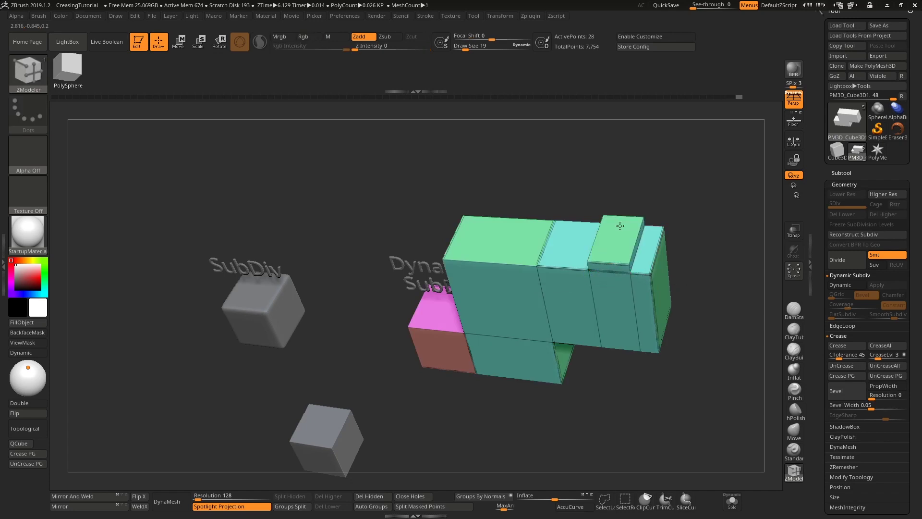
{"action": "left_click_drag", "start_coordinate": [619, 224], "coordinate": [647, 206]}
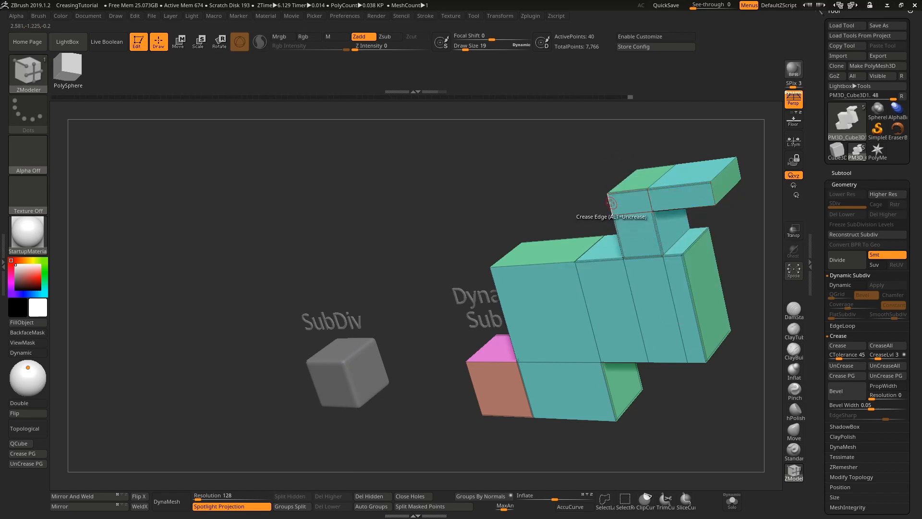
{"action": "left_click", "coordinate": [839, 284]}
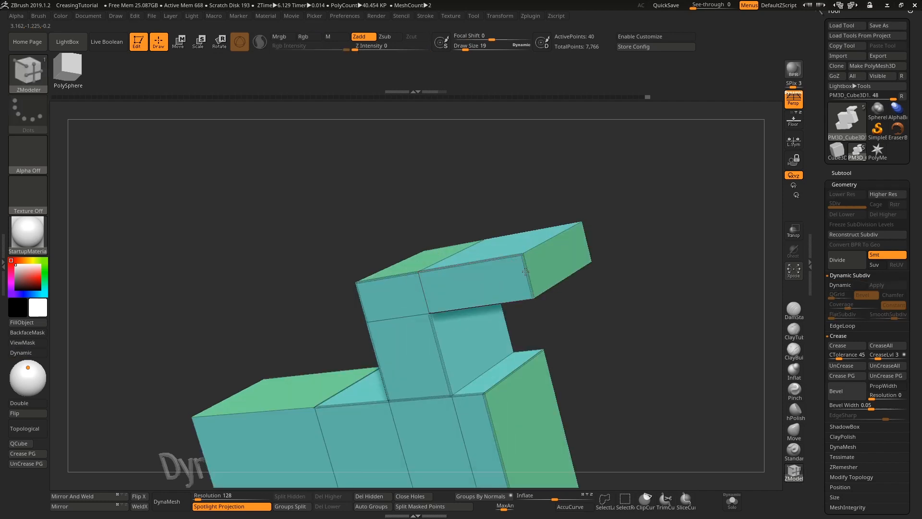
{"action": "left_click", "coordinate": [839, 284]}
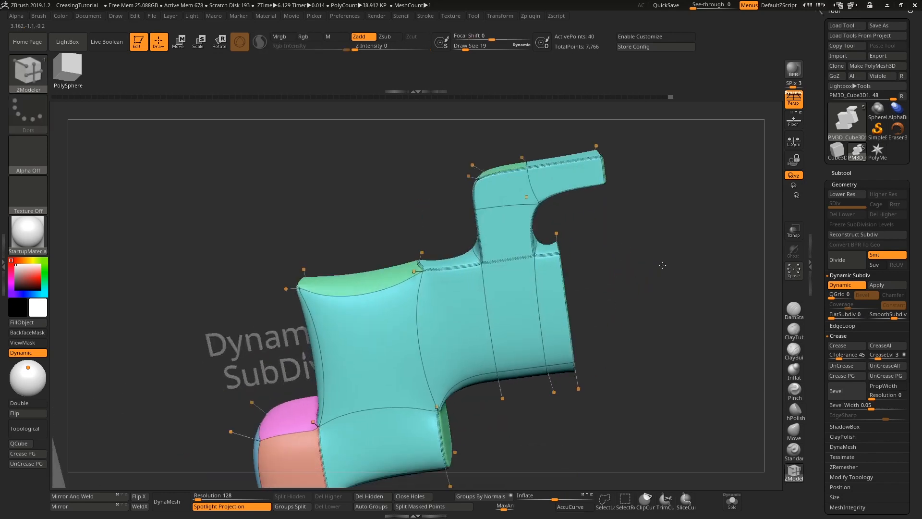
{"action": "left_click_drag", "start_coordinate": [663, 265], "coordinate": [644, 371]}
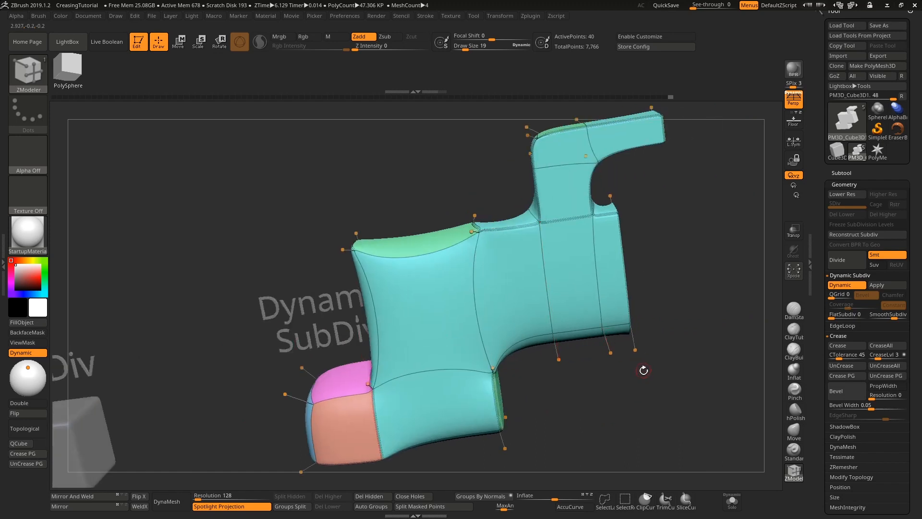
{"action": "left_click_drag", "start_coordinate": [644, 370], "coordinate": [701, 305]}
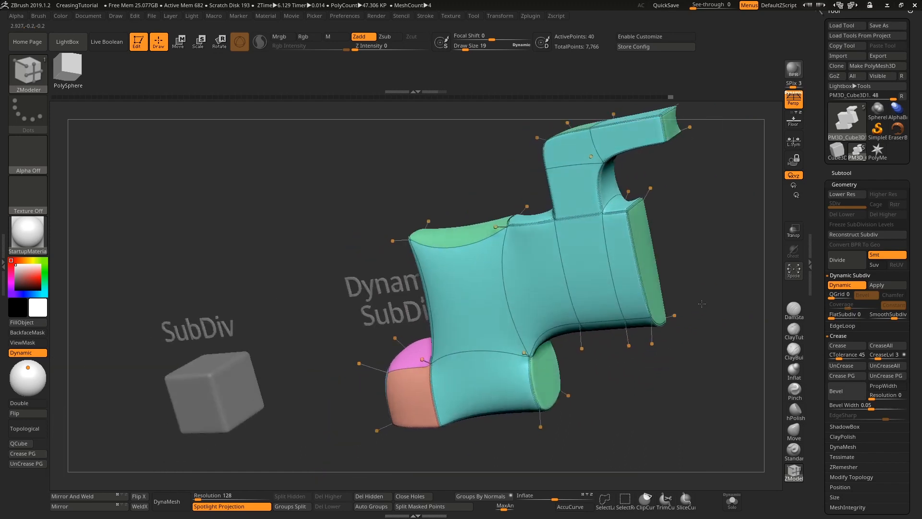
{"action": "left_click_drag", "start_coordinate": [701, 304], "coordinate": [502, 293]}
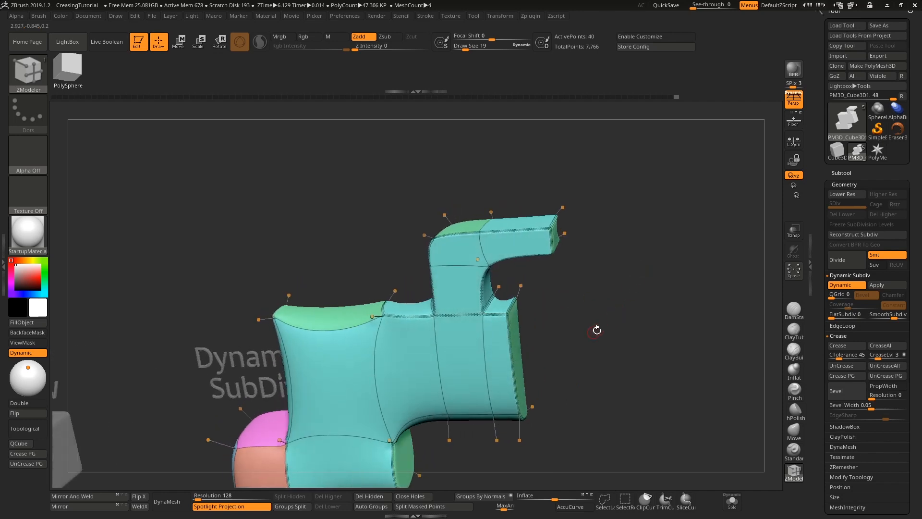
{"action": "left_click_drag", "start_coordinate": [596, 329], "coordinate": [635, 289]}
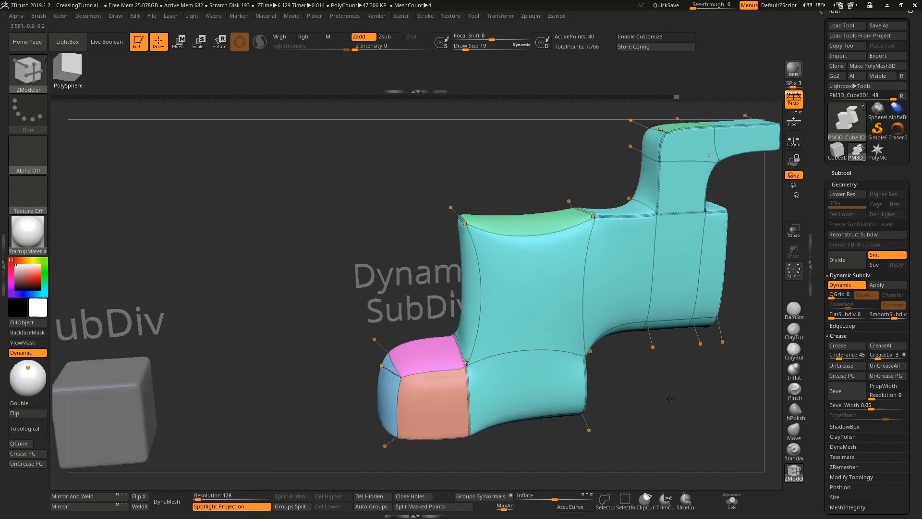
Apply Dynamic Subdiv as real levels, check lower SDiv levels, and return to level 6.
{"action": "left_click", "coordinate": [885, 284]}
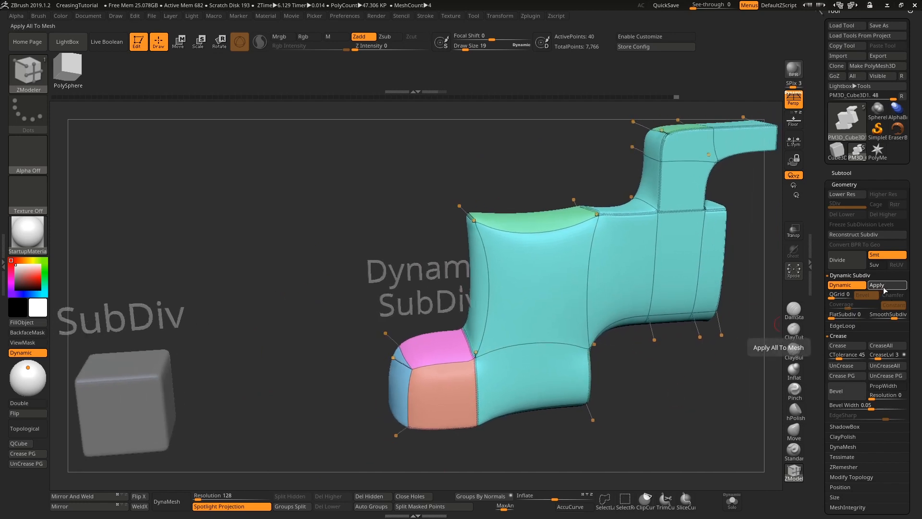
{"action": "left_click", "coordinate": [888, 284]}
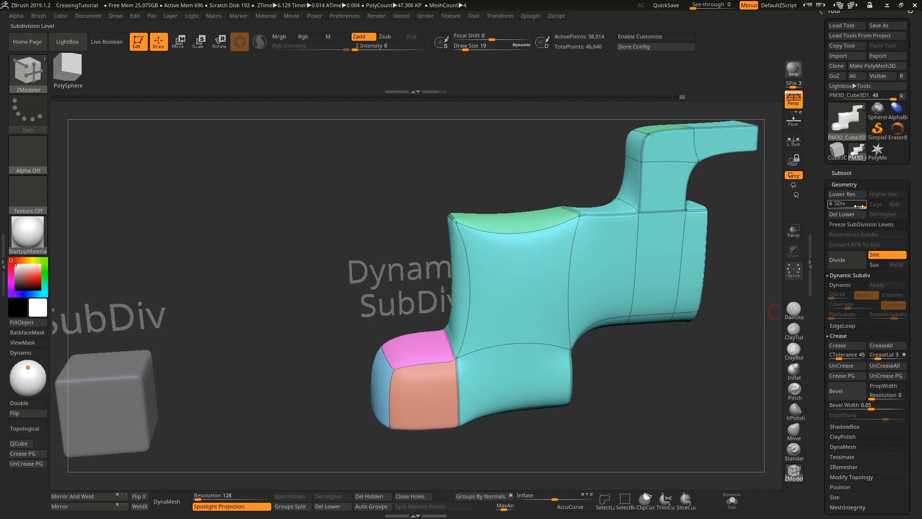
{"action": "left_click", "coordinate": [847, 204]}
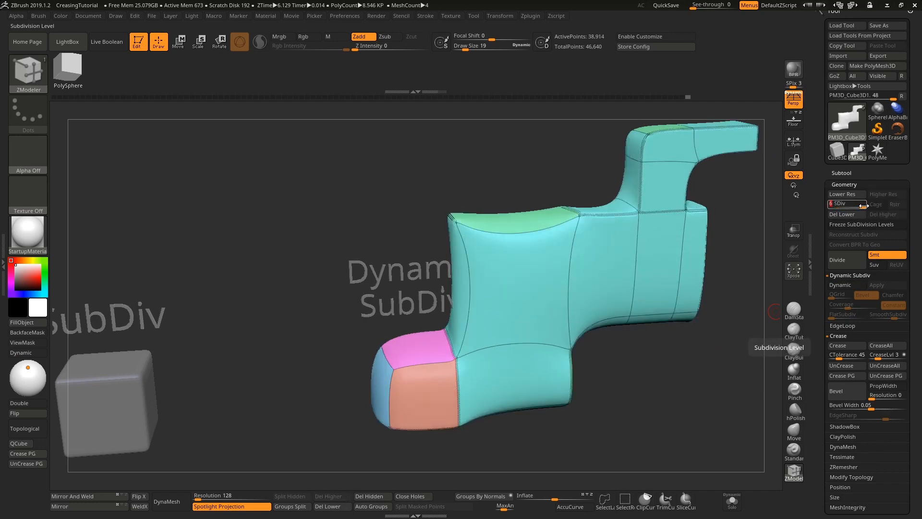
{"action": "left_click", "coordinate": [845, 203]}
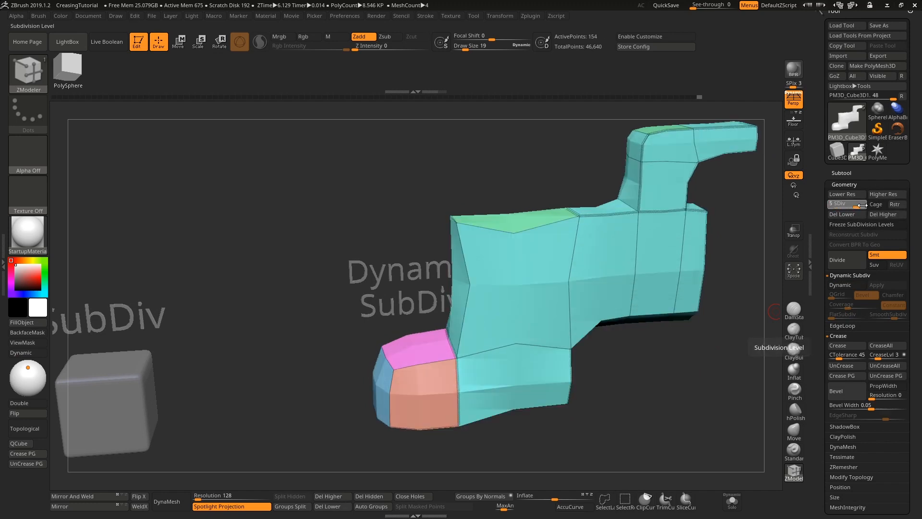
{"action": "left_click", "coordinate": [883, 365]}
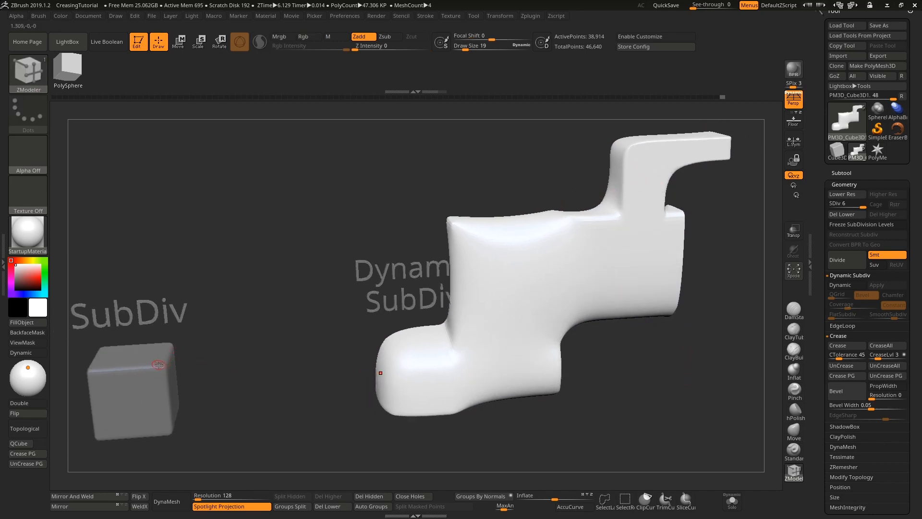
{"action": "left_click_drag", "start_coordinate": [380, 374], "coordinate": [336, 334]}
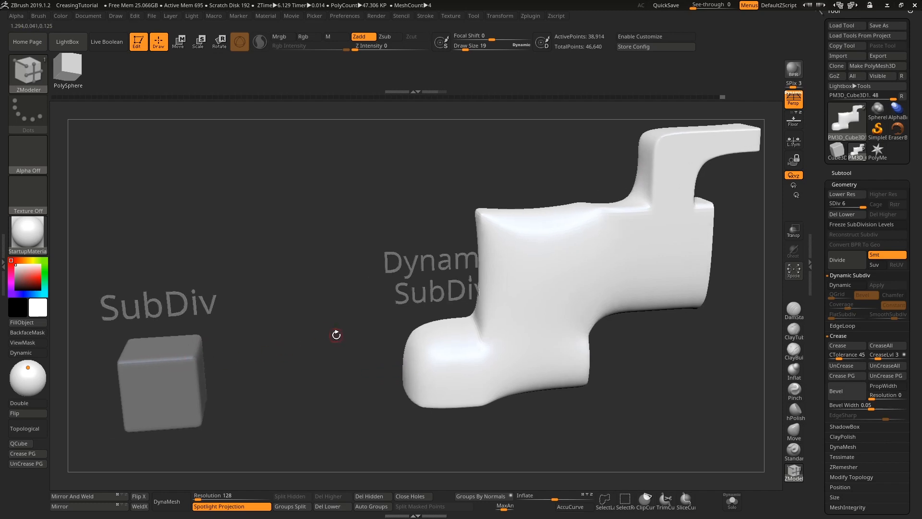